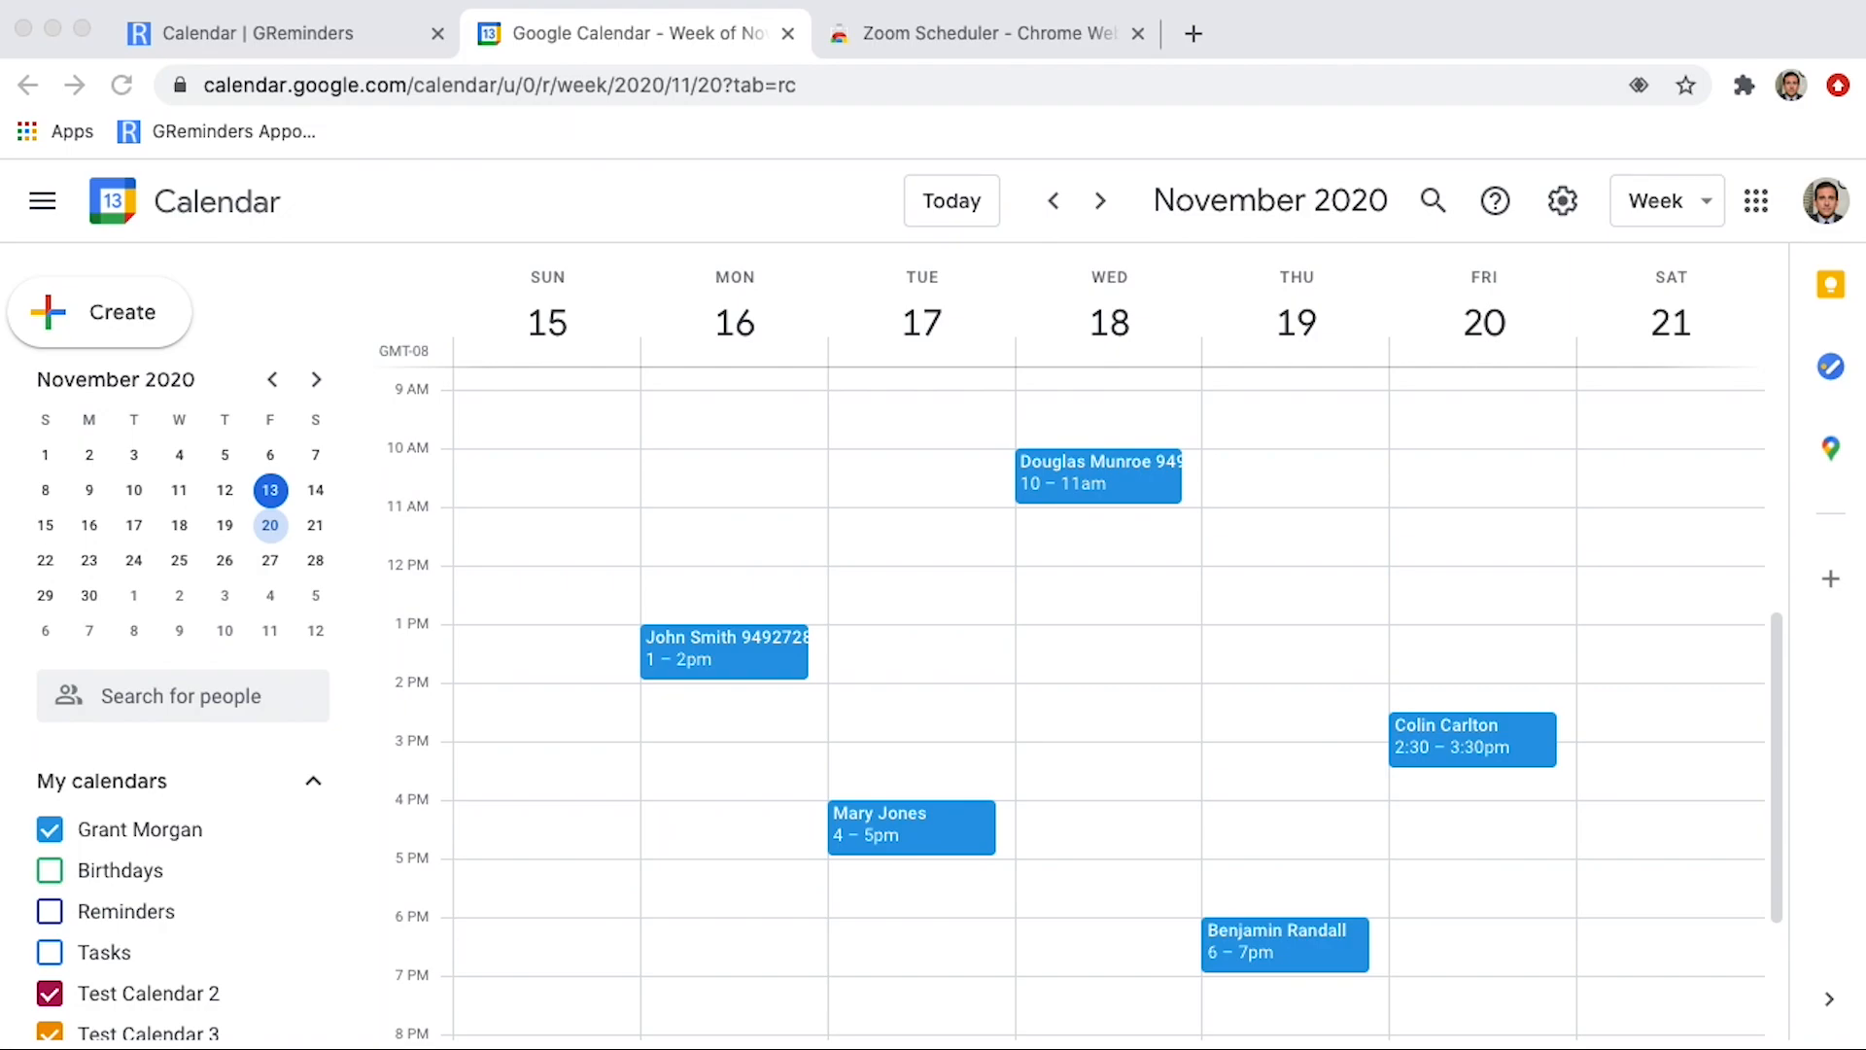
mouse_move(995, 41)
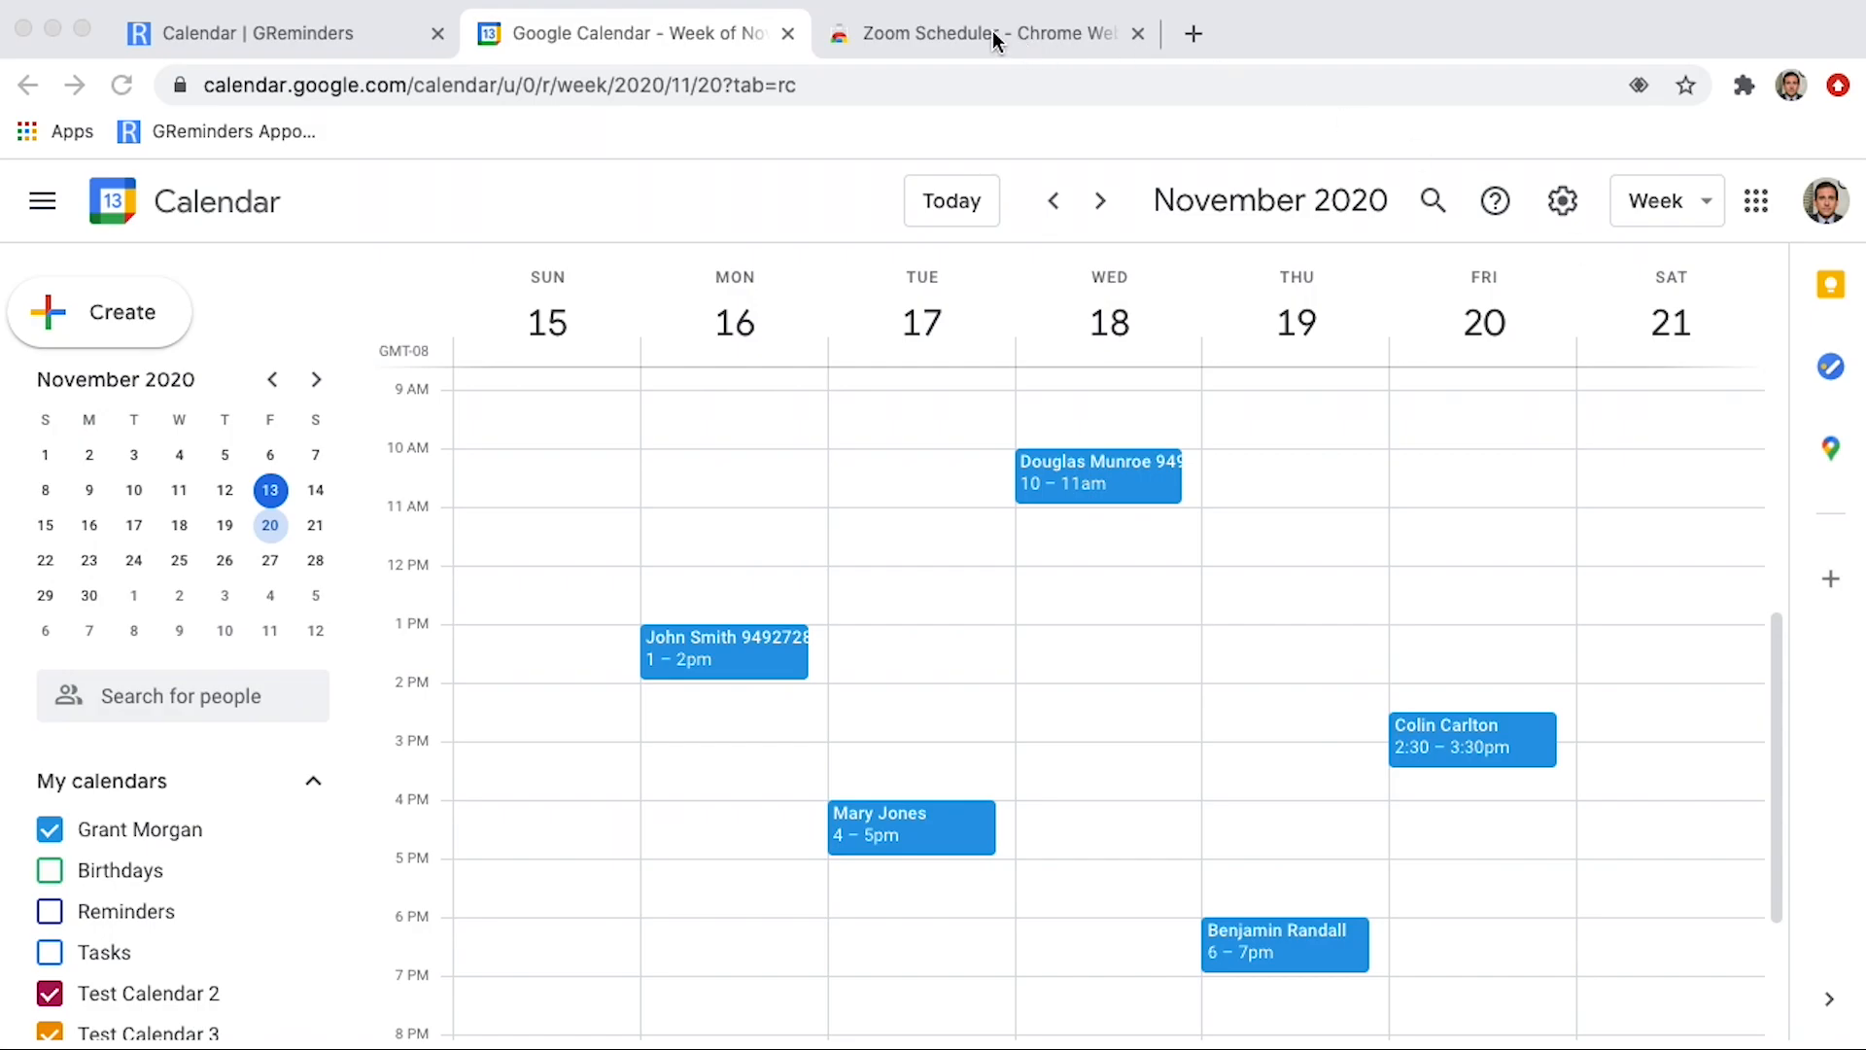
Check the Zoom Scheduler extension page and return to the calendar week view.
left_click(975, 33)
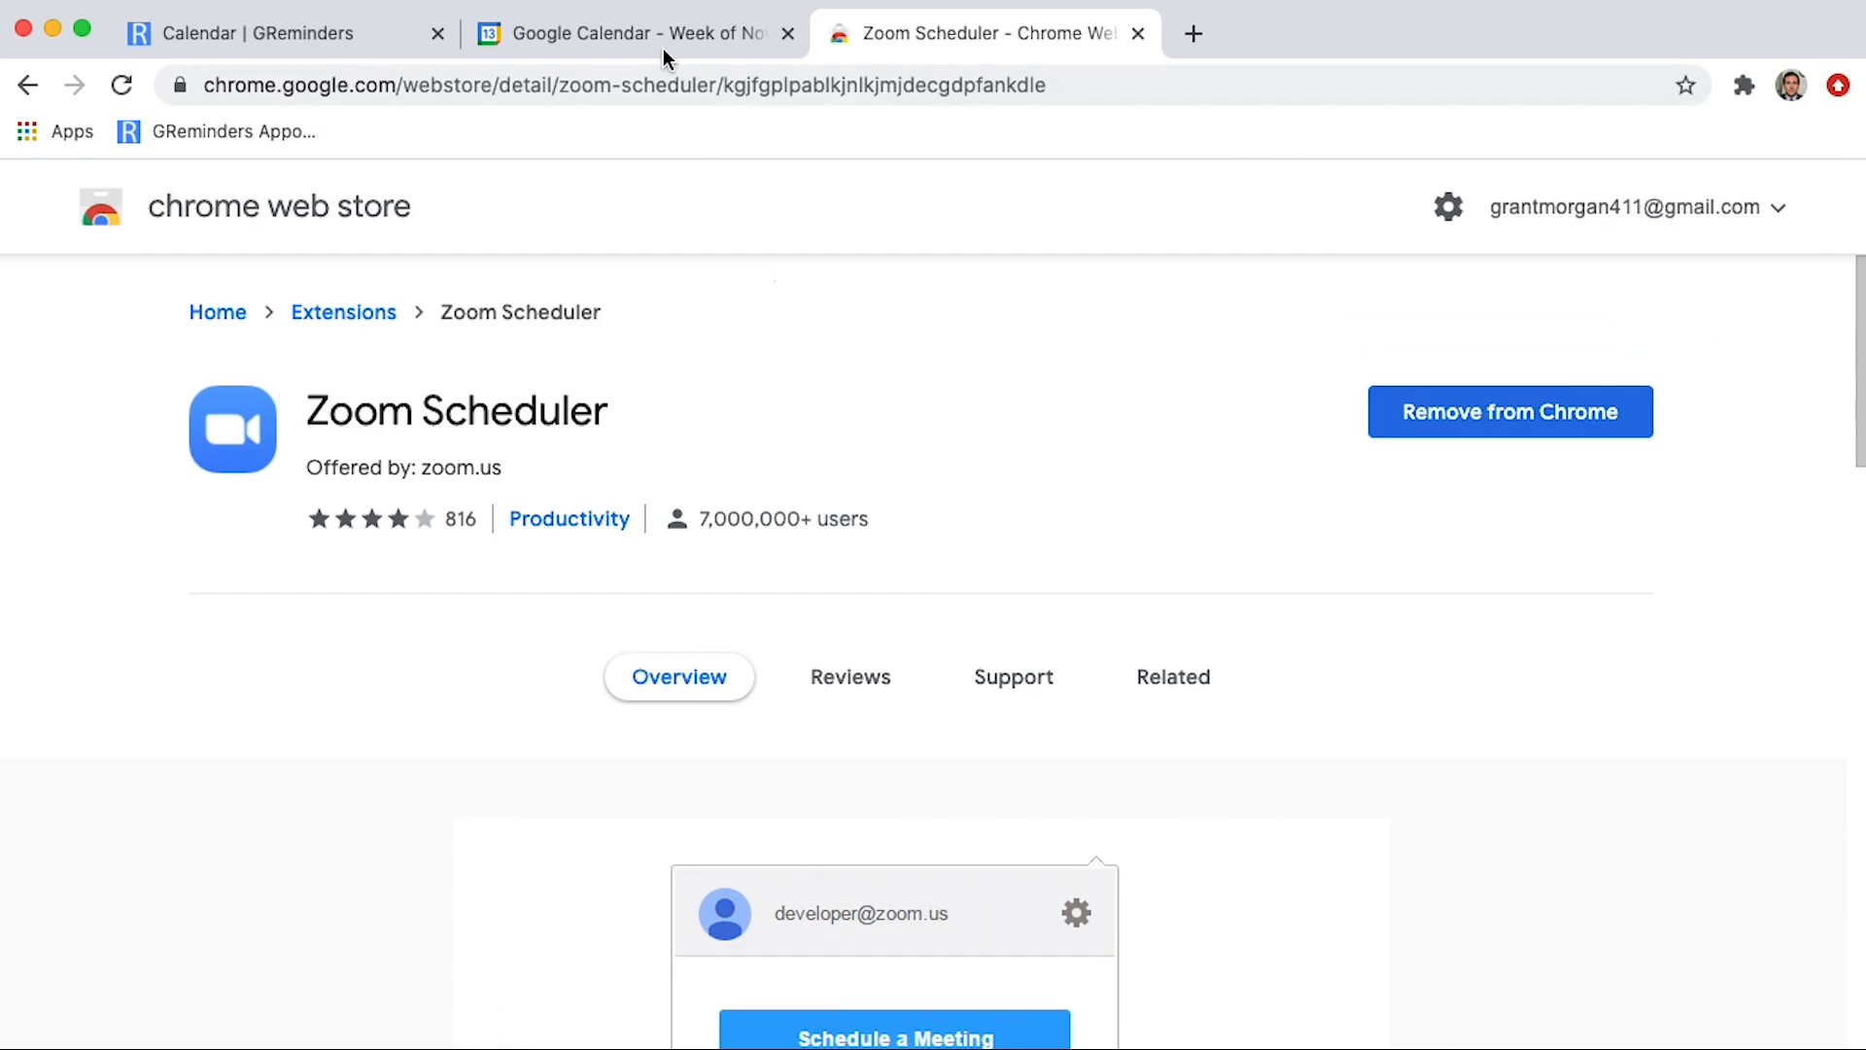
left_click(630, 33)
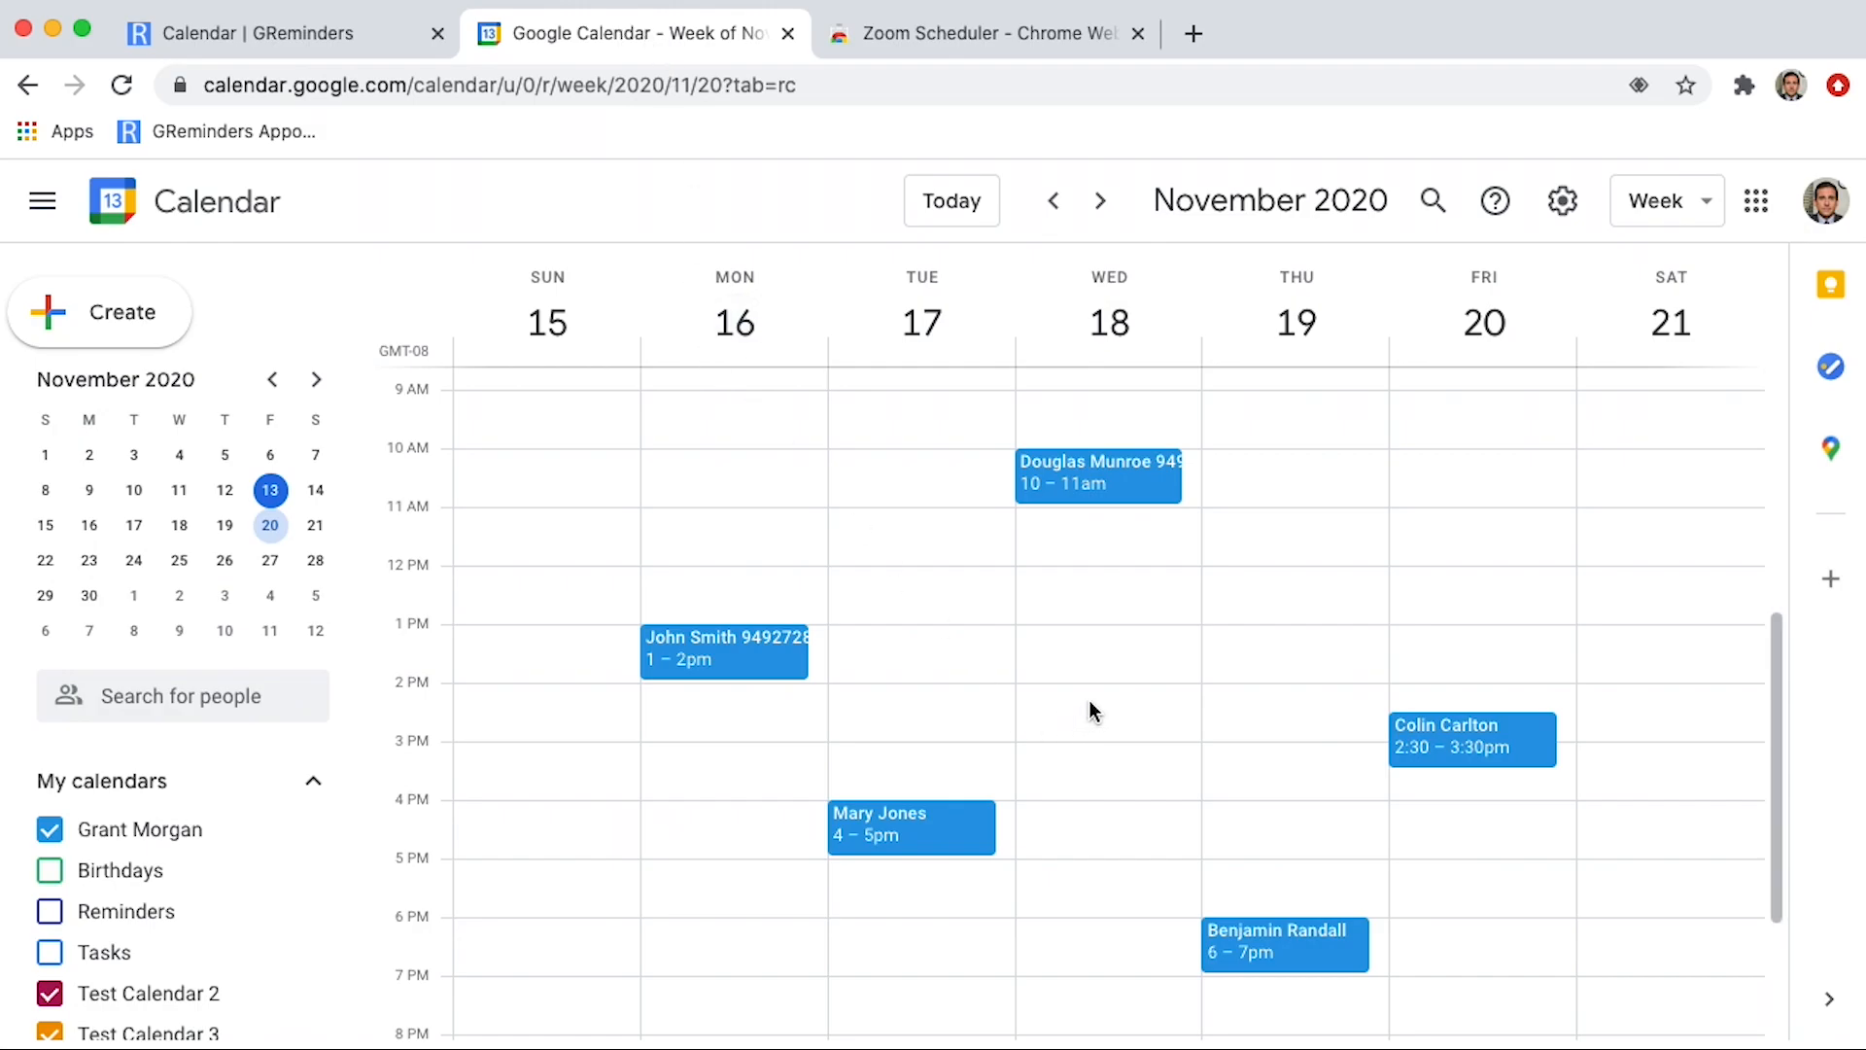
left_click(1106, 739)
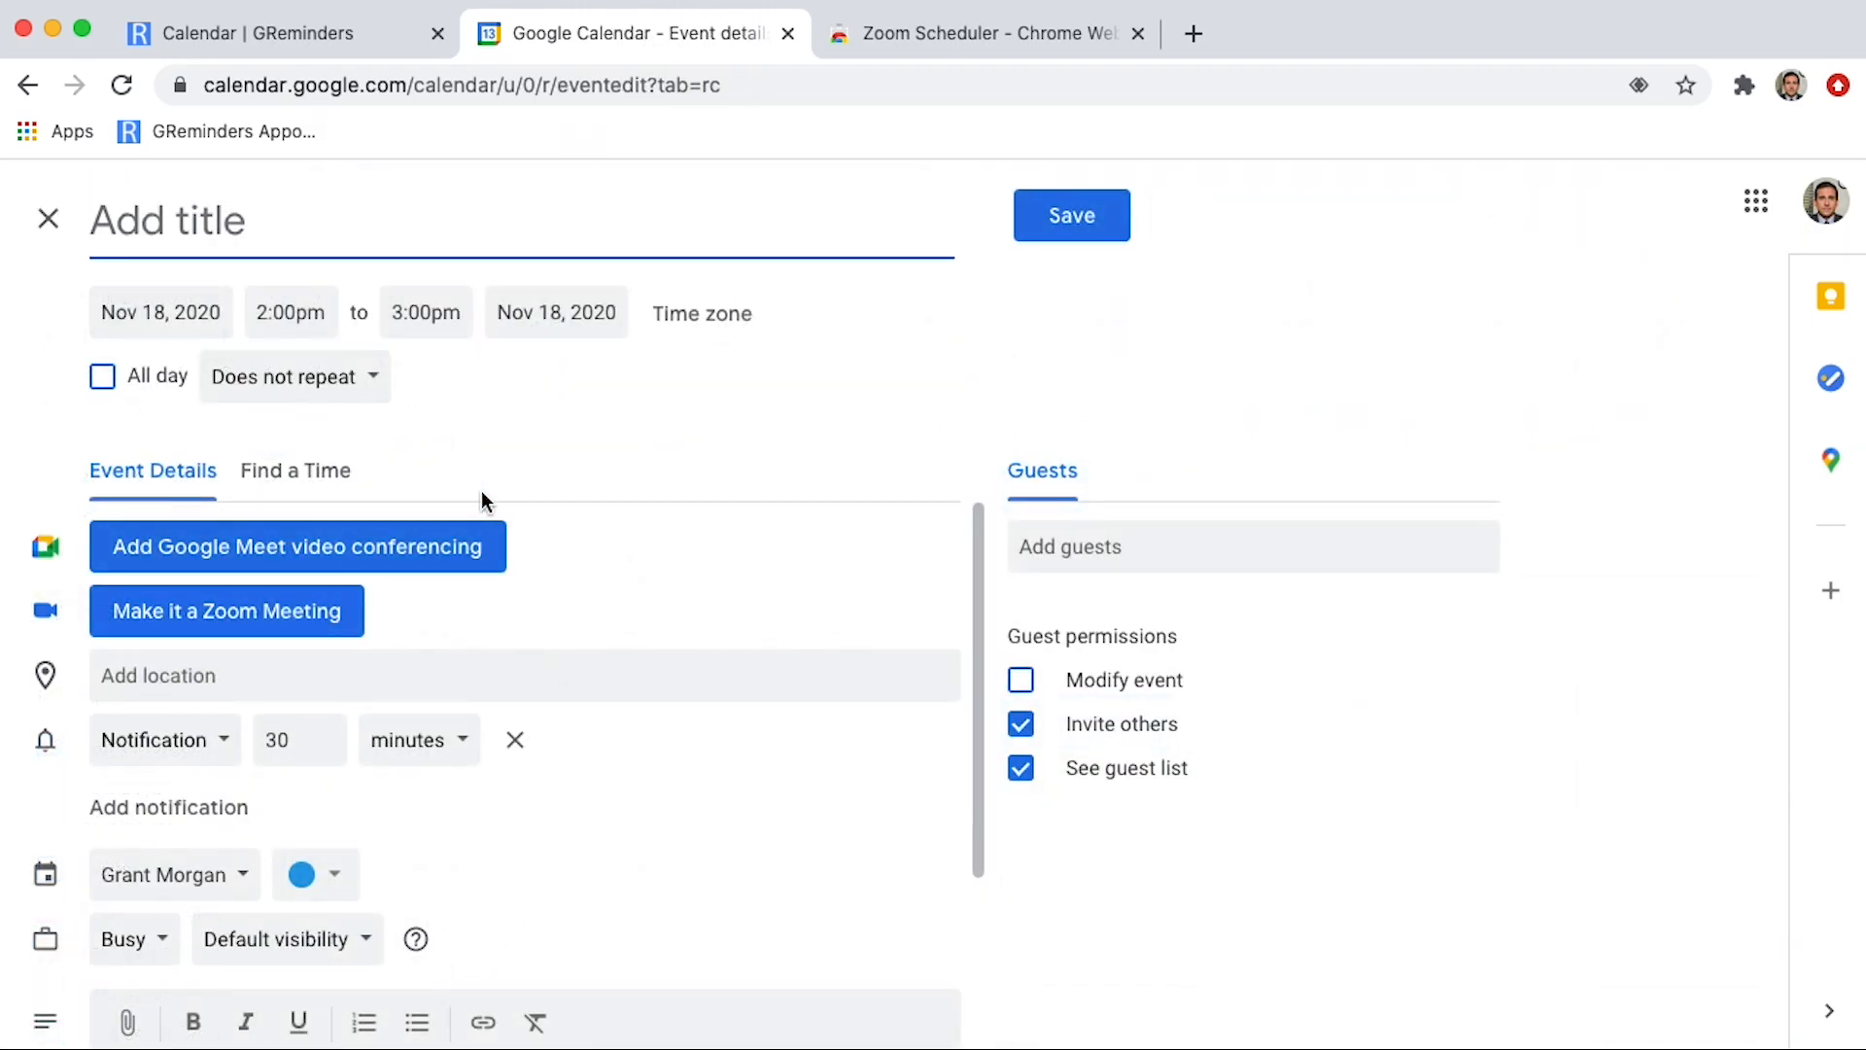
type("GReminders - Amy and Mark")
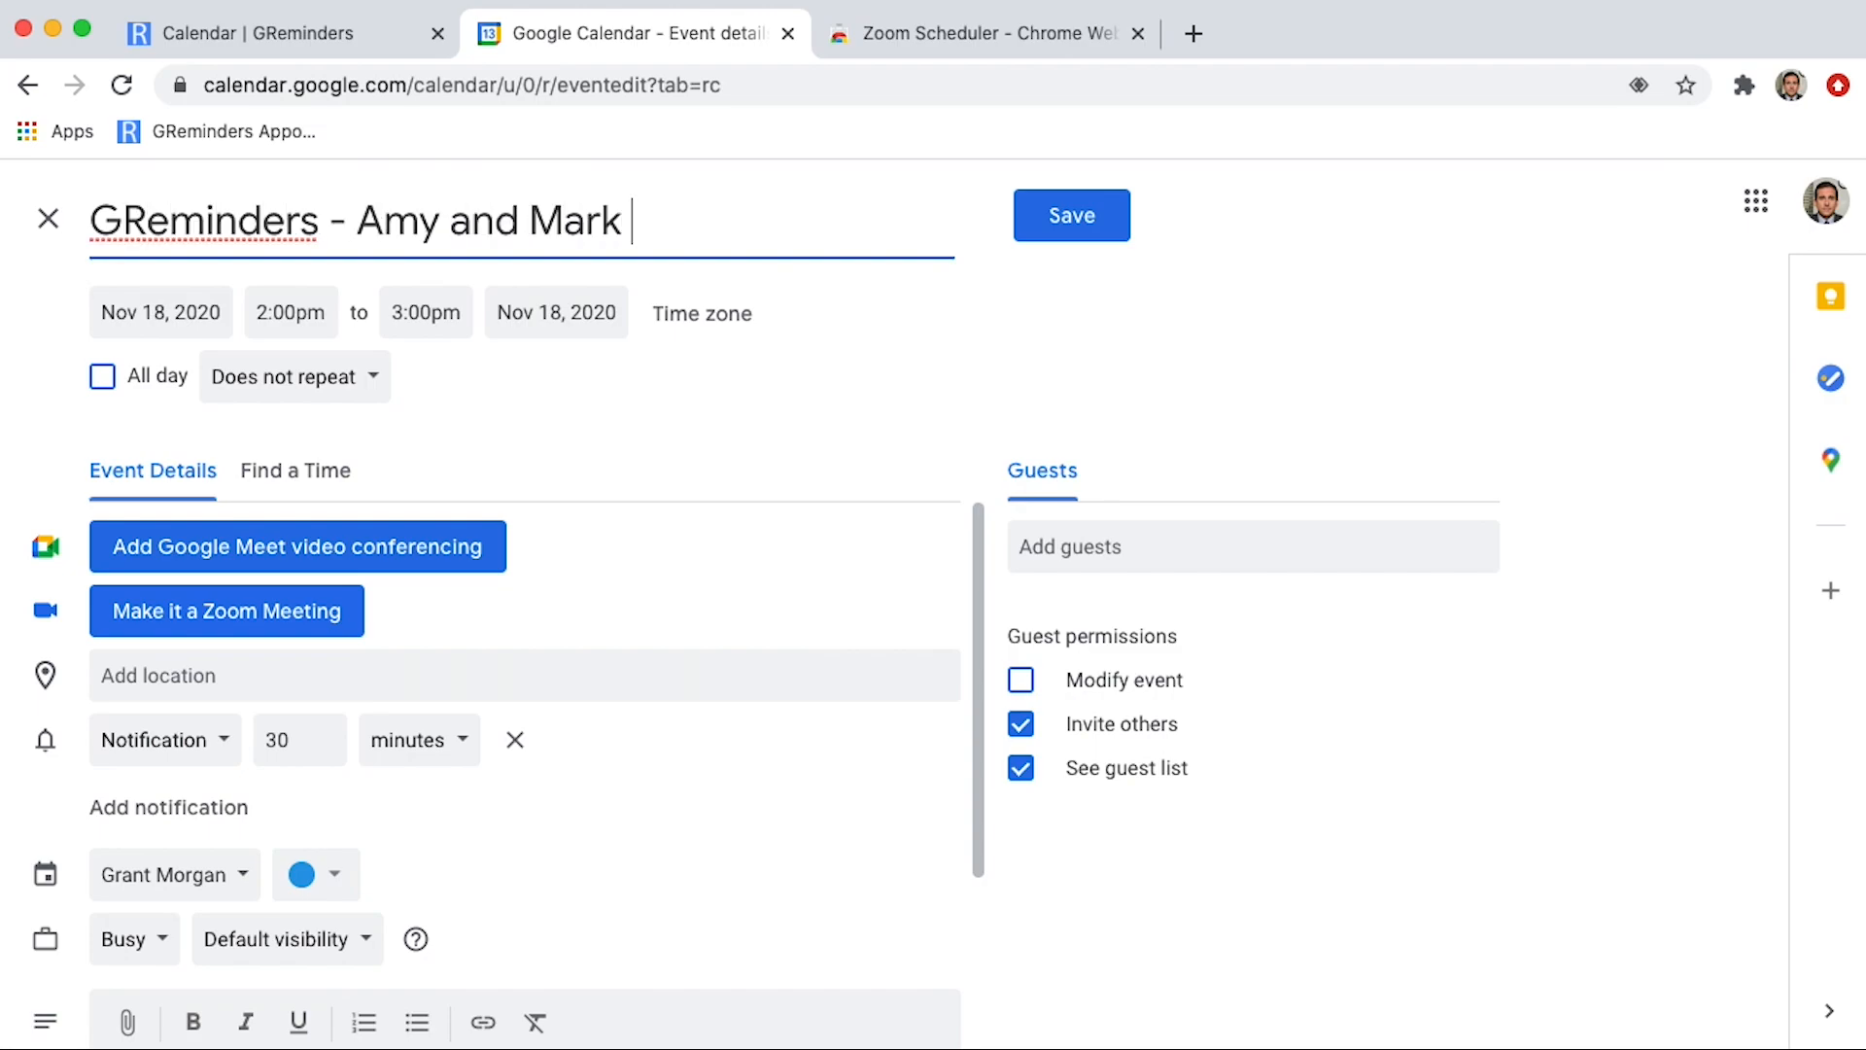
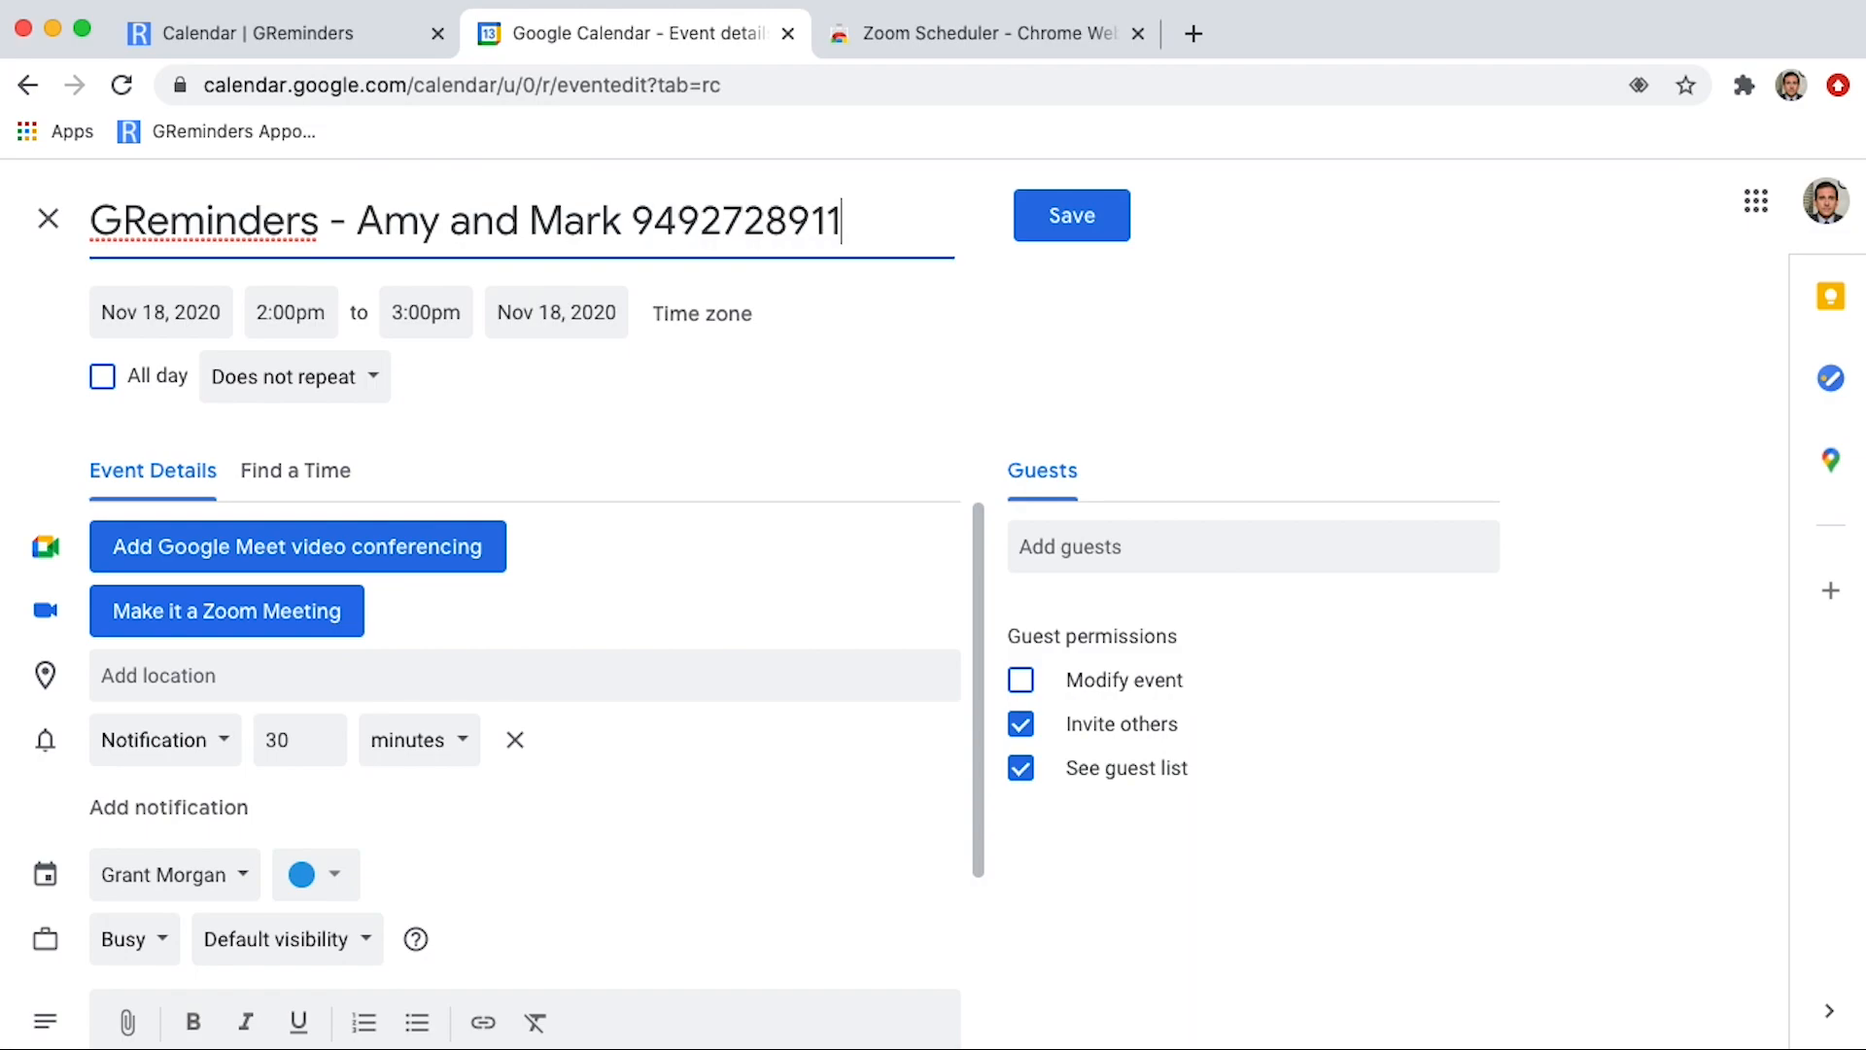
mouse_move(808, 517)
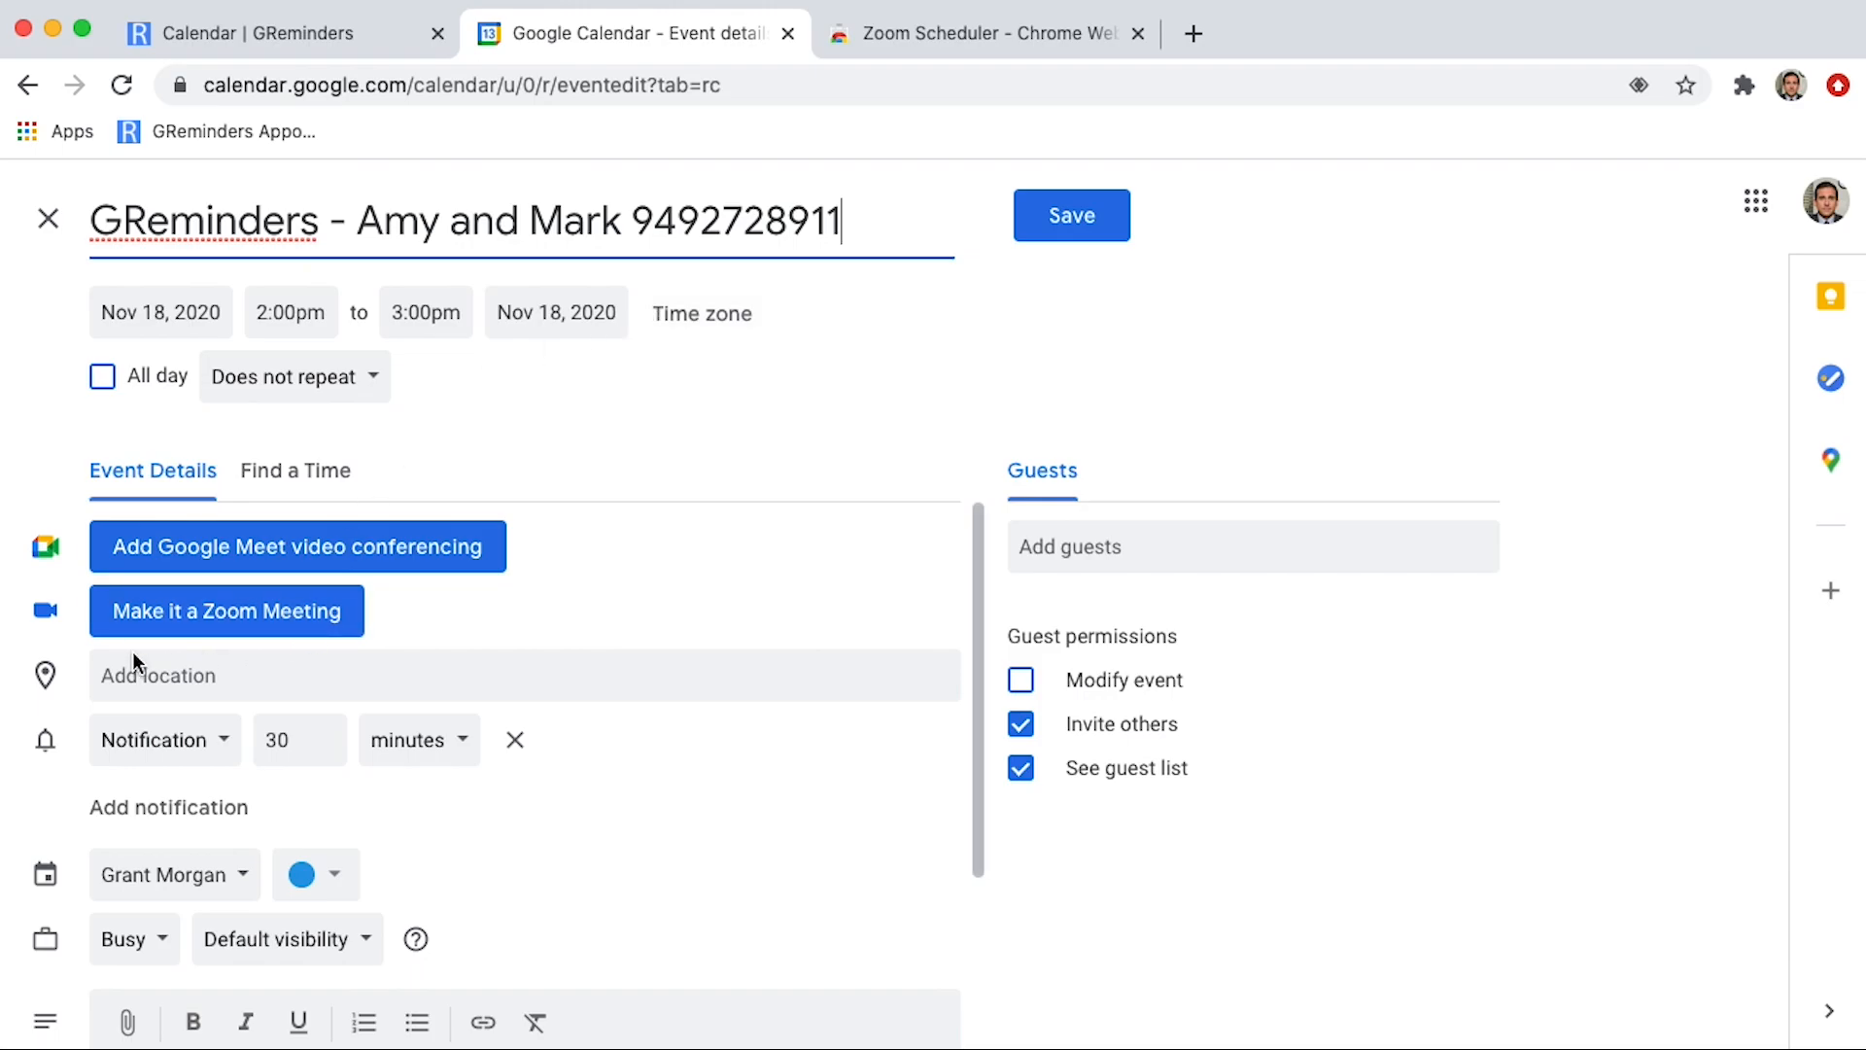
left_click(226, 610)
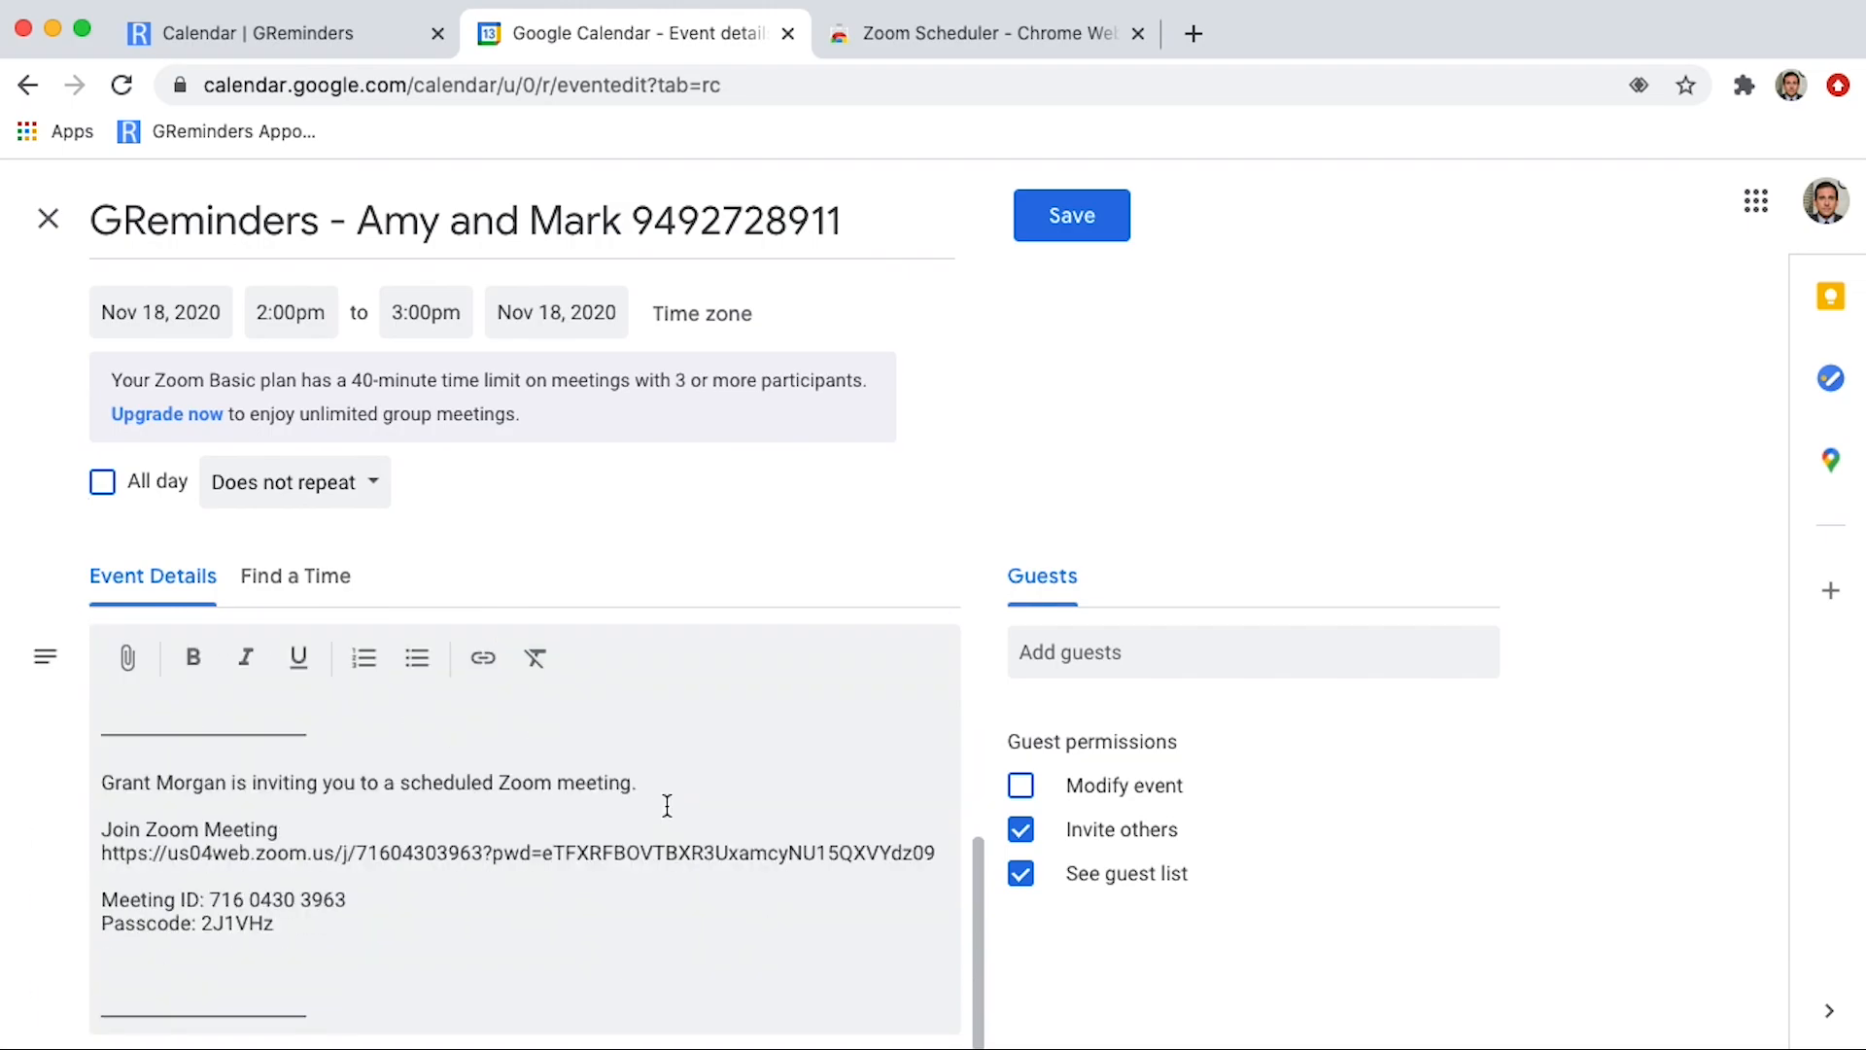
mouse_move(534, 658)
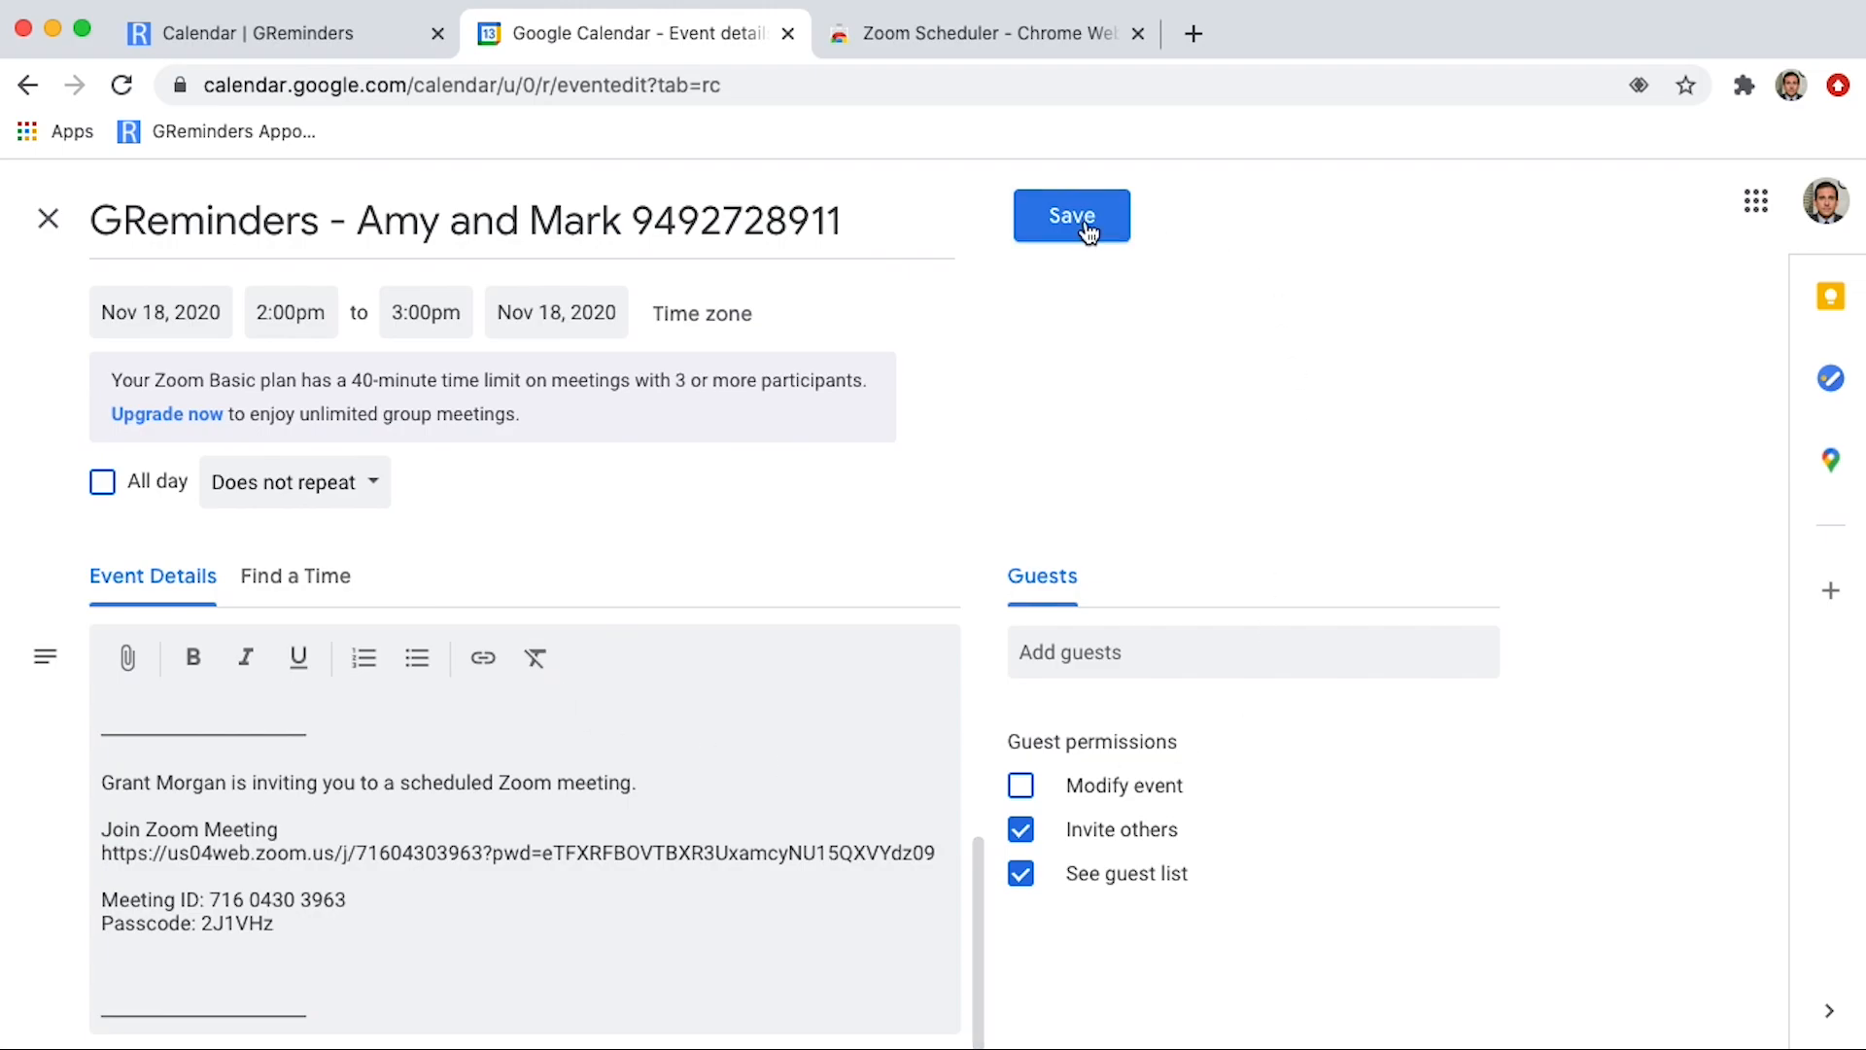
left_click(1069, 215)
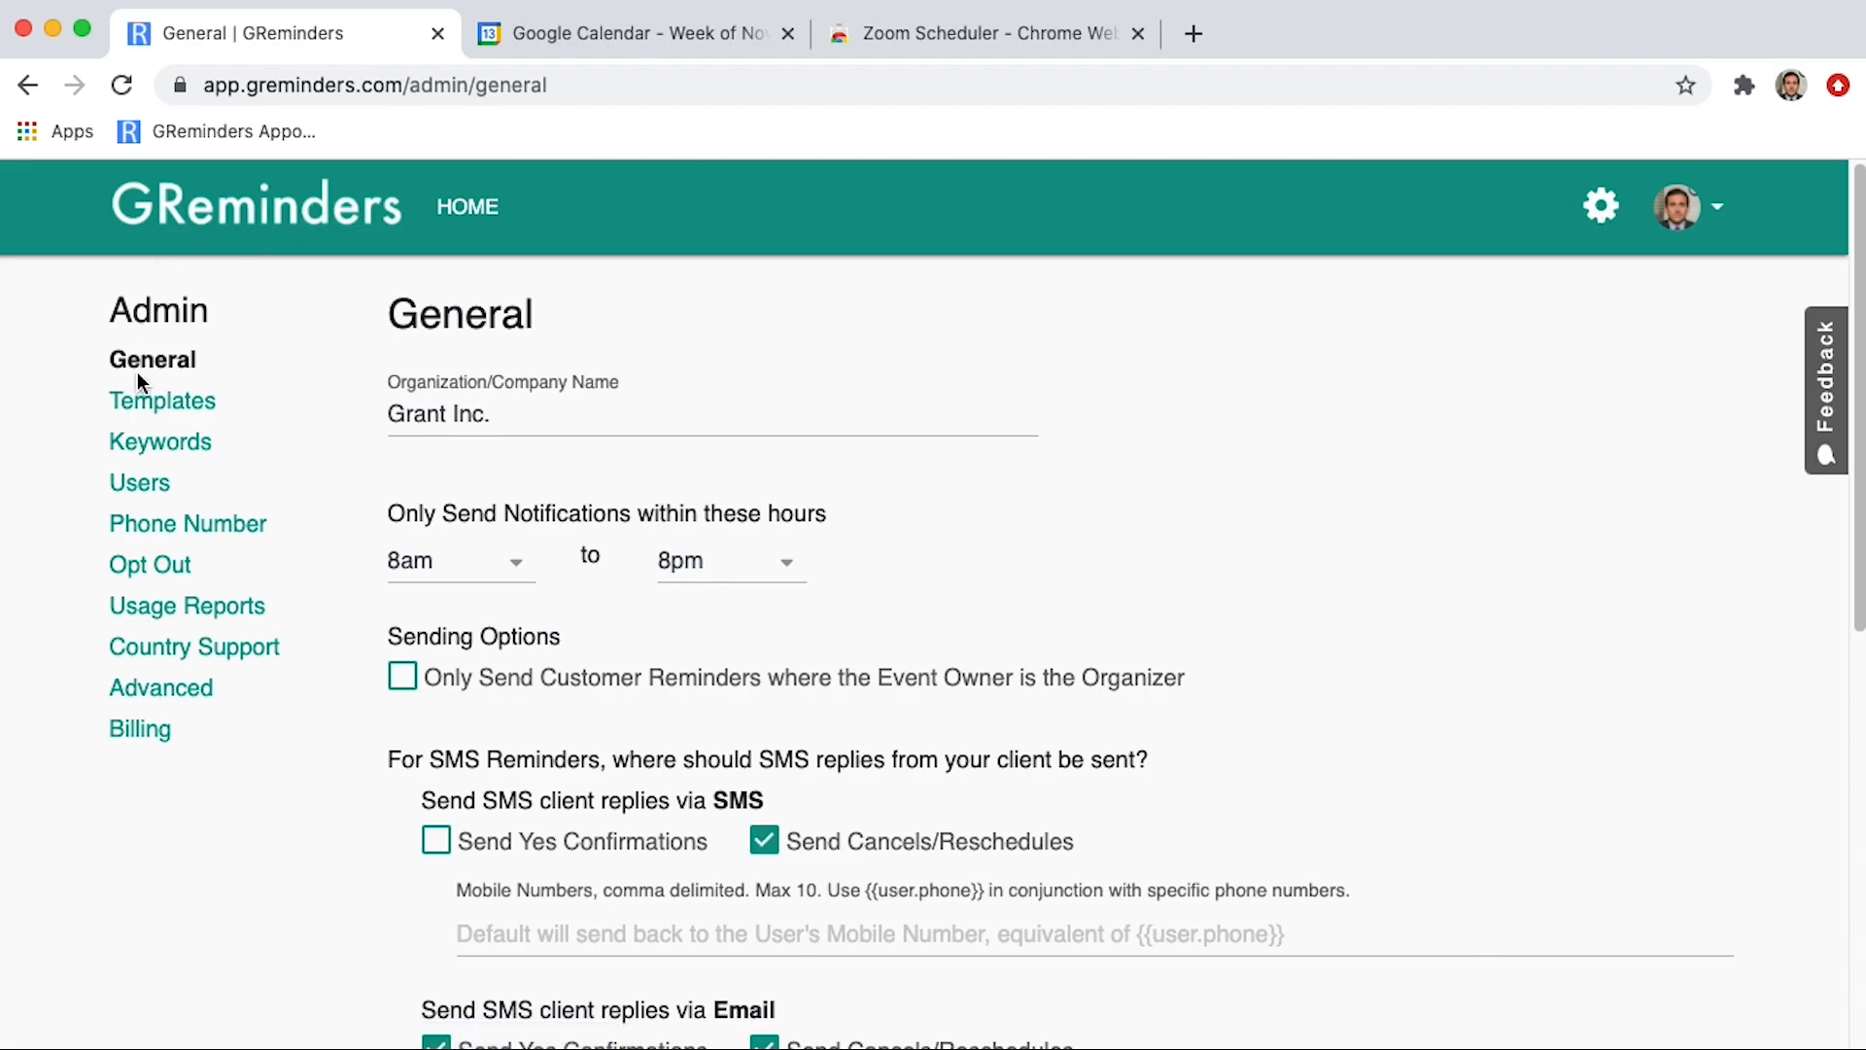
Start a new template from the admin Templates list.
left_click(161, 400)
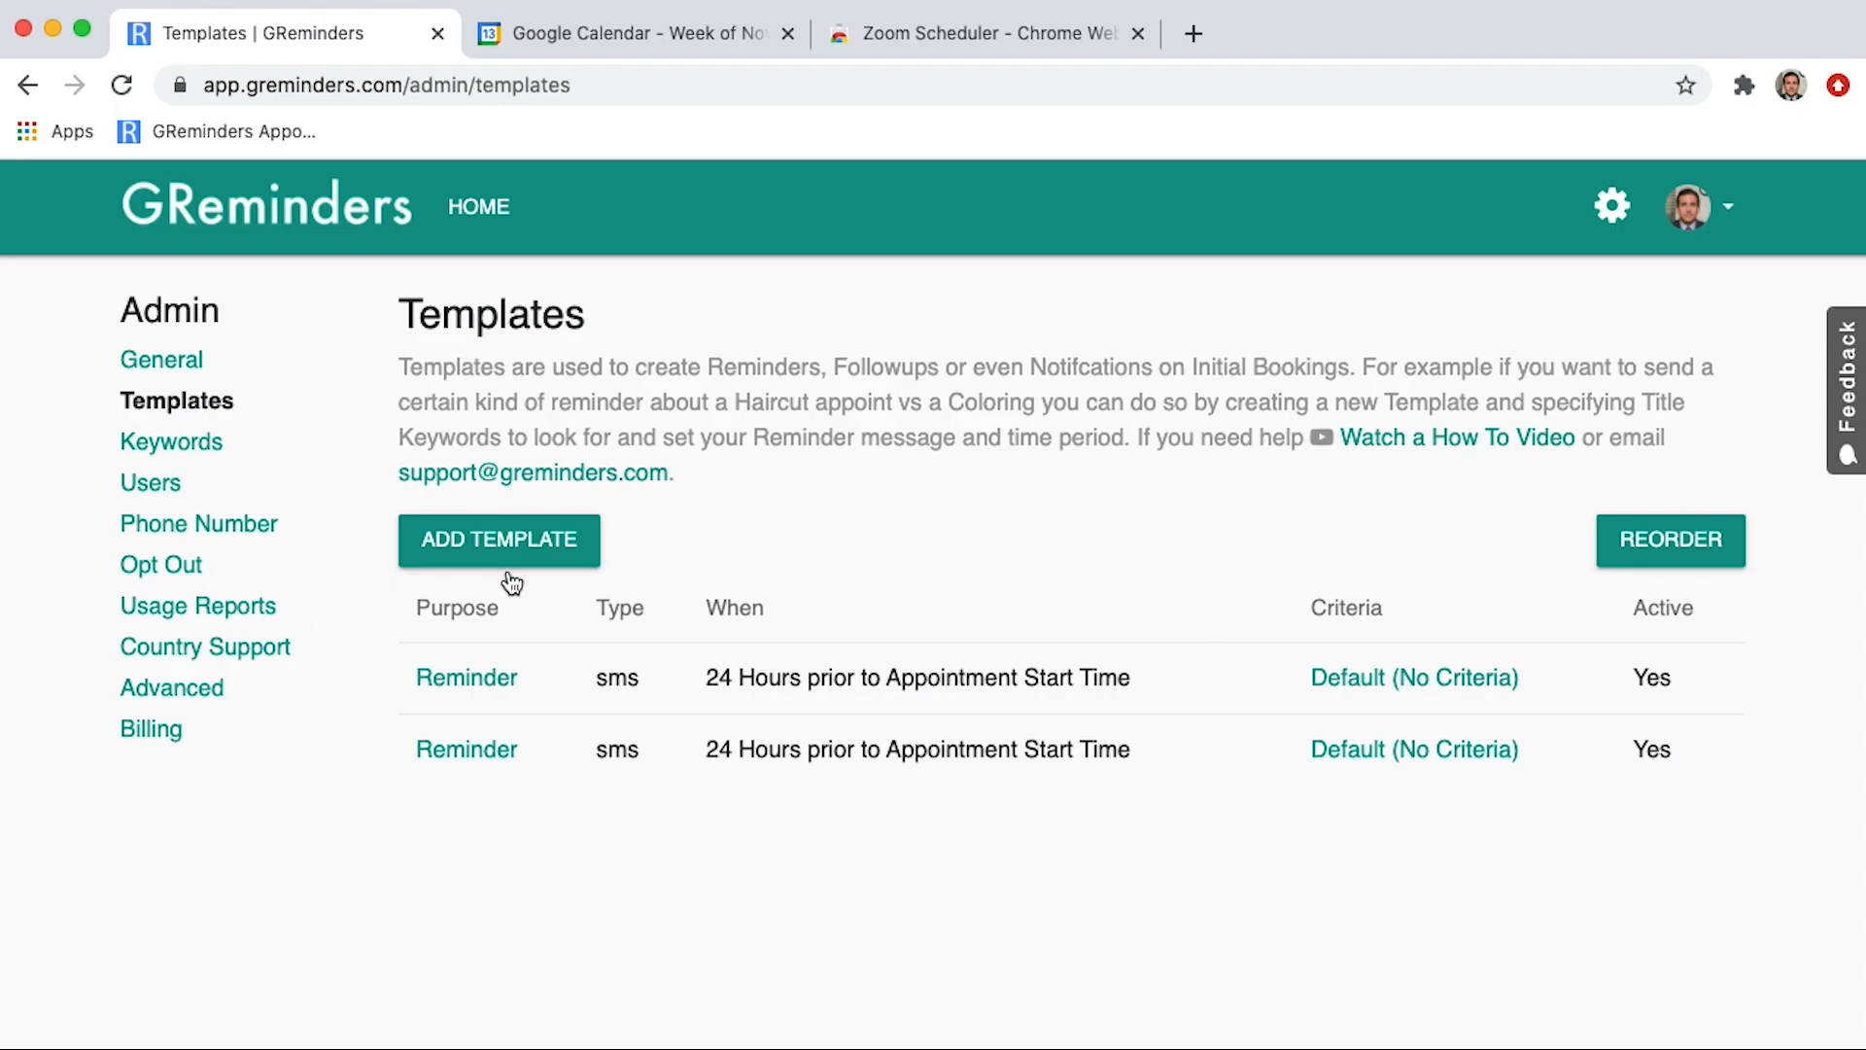
mouse_move(537, 554)
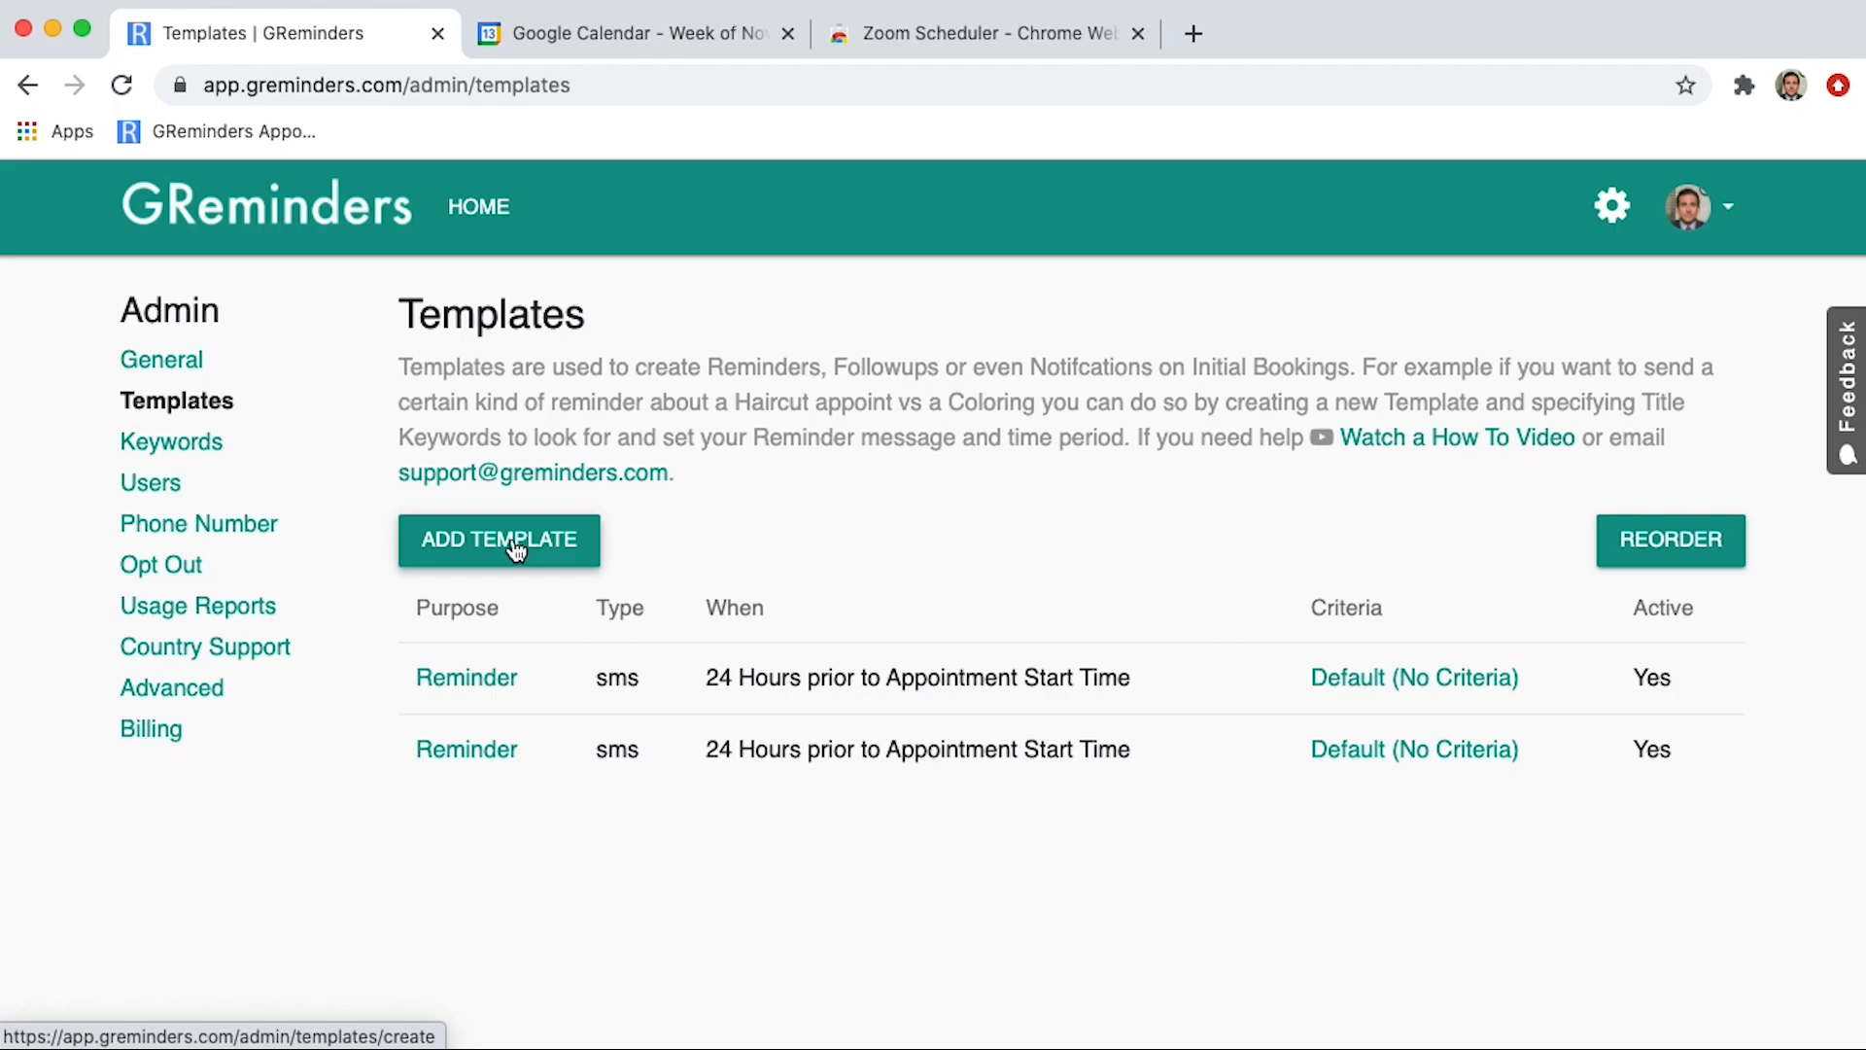
left_click(500, 538)
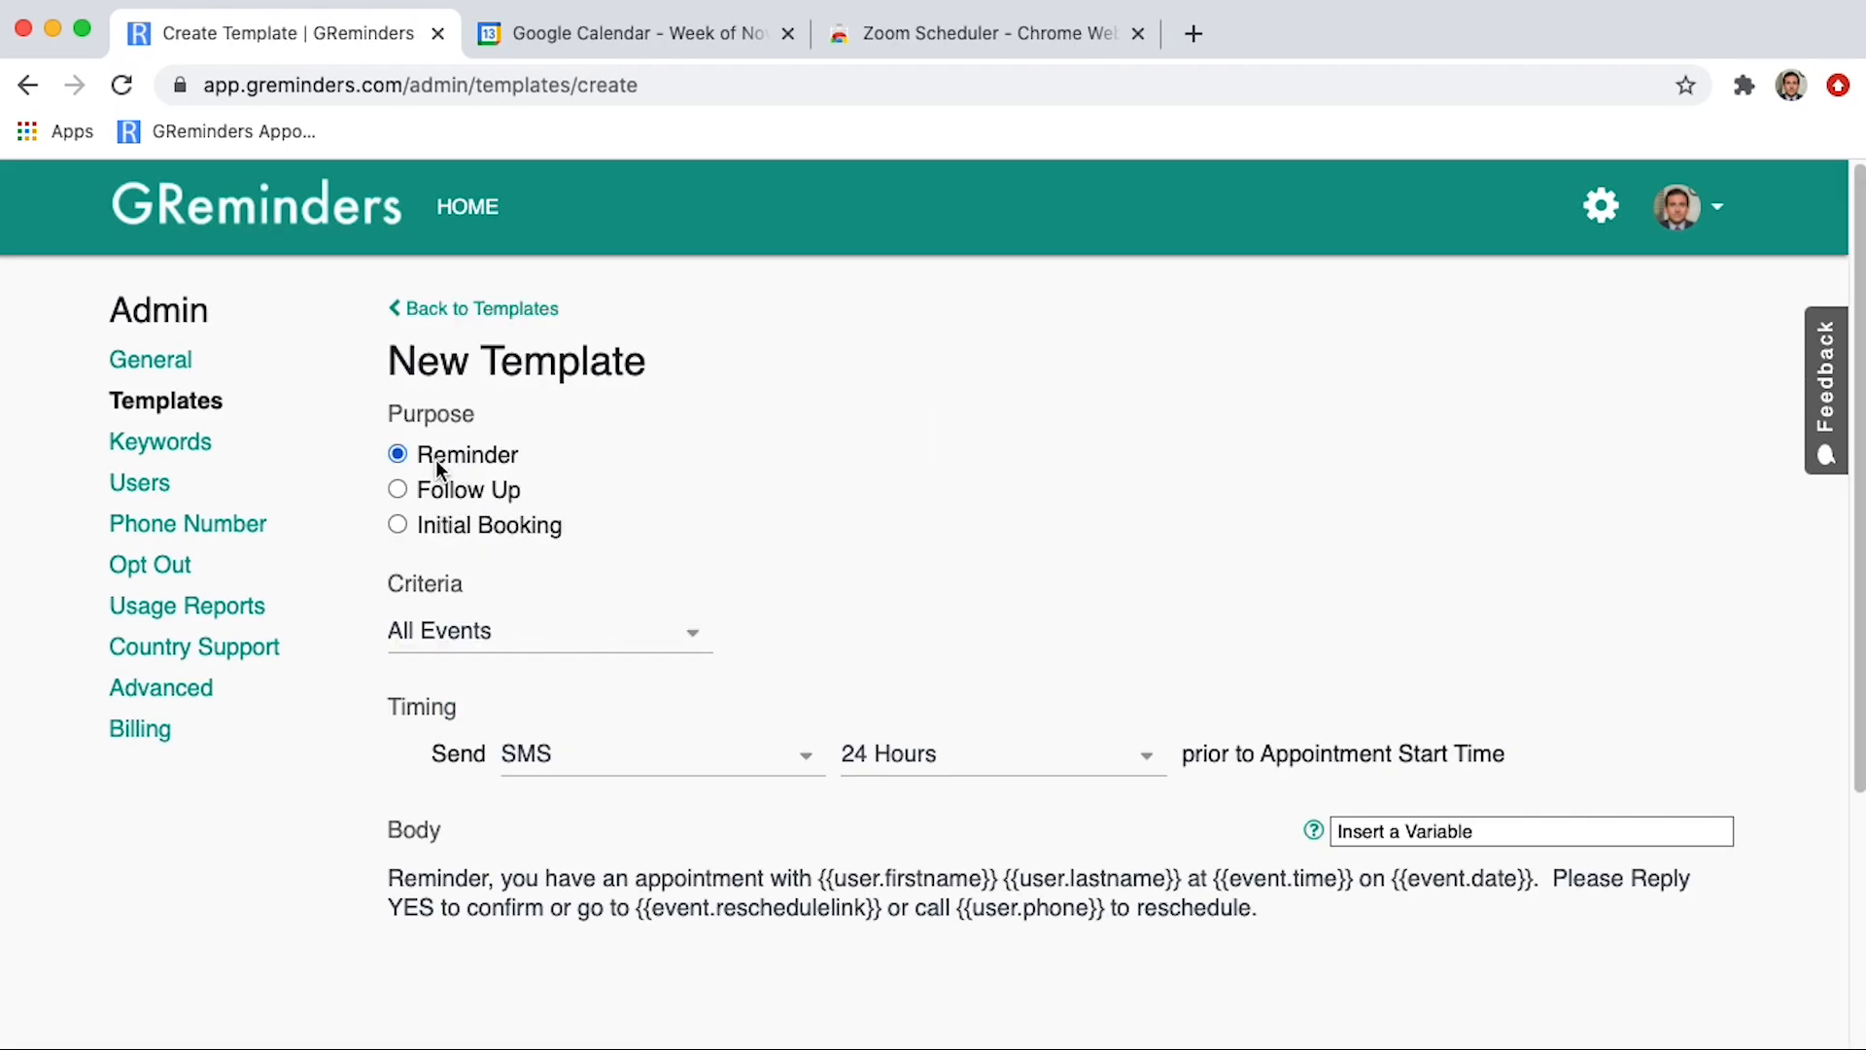
mouse_move(502, 772)
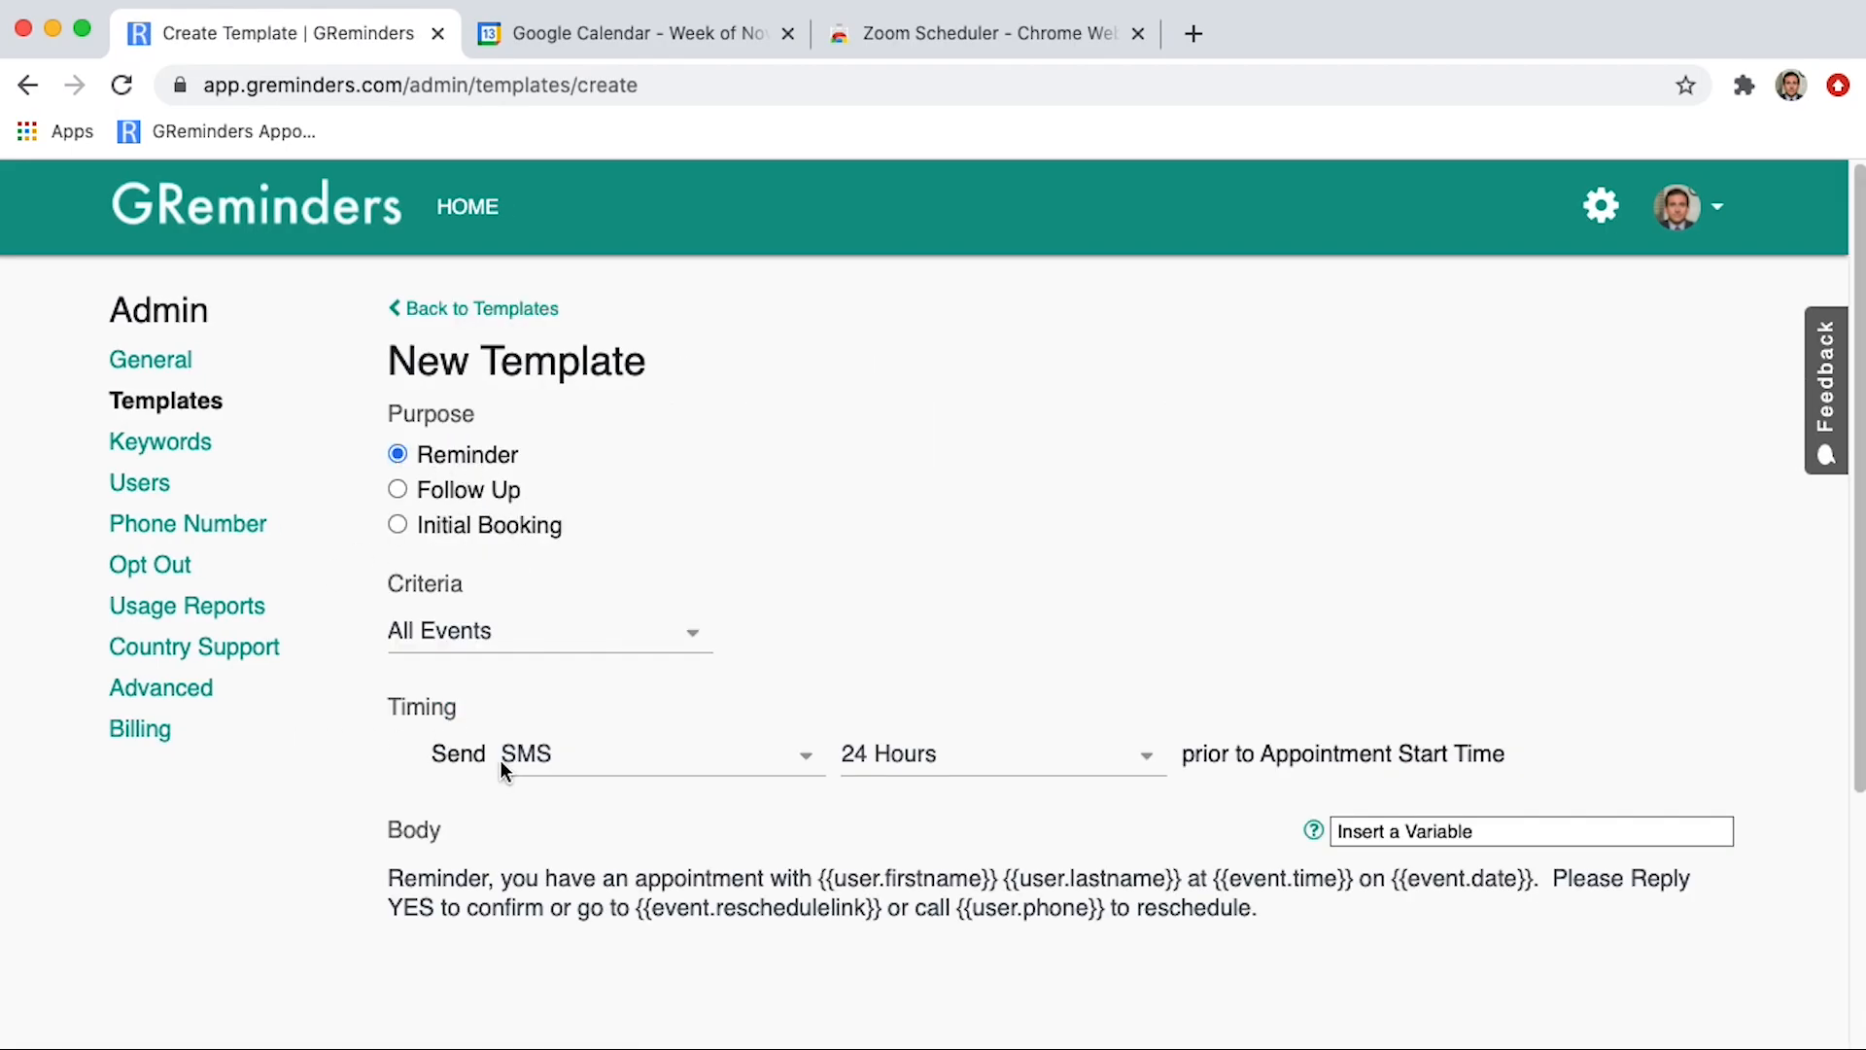
Set the SMS reminder timing to 30 Minutes before the appointment.
left_click(999, 754)
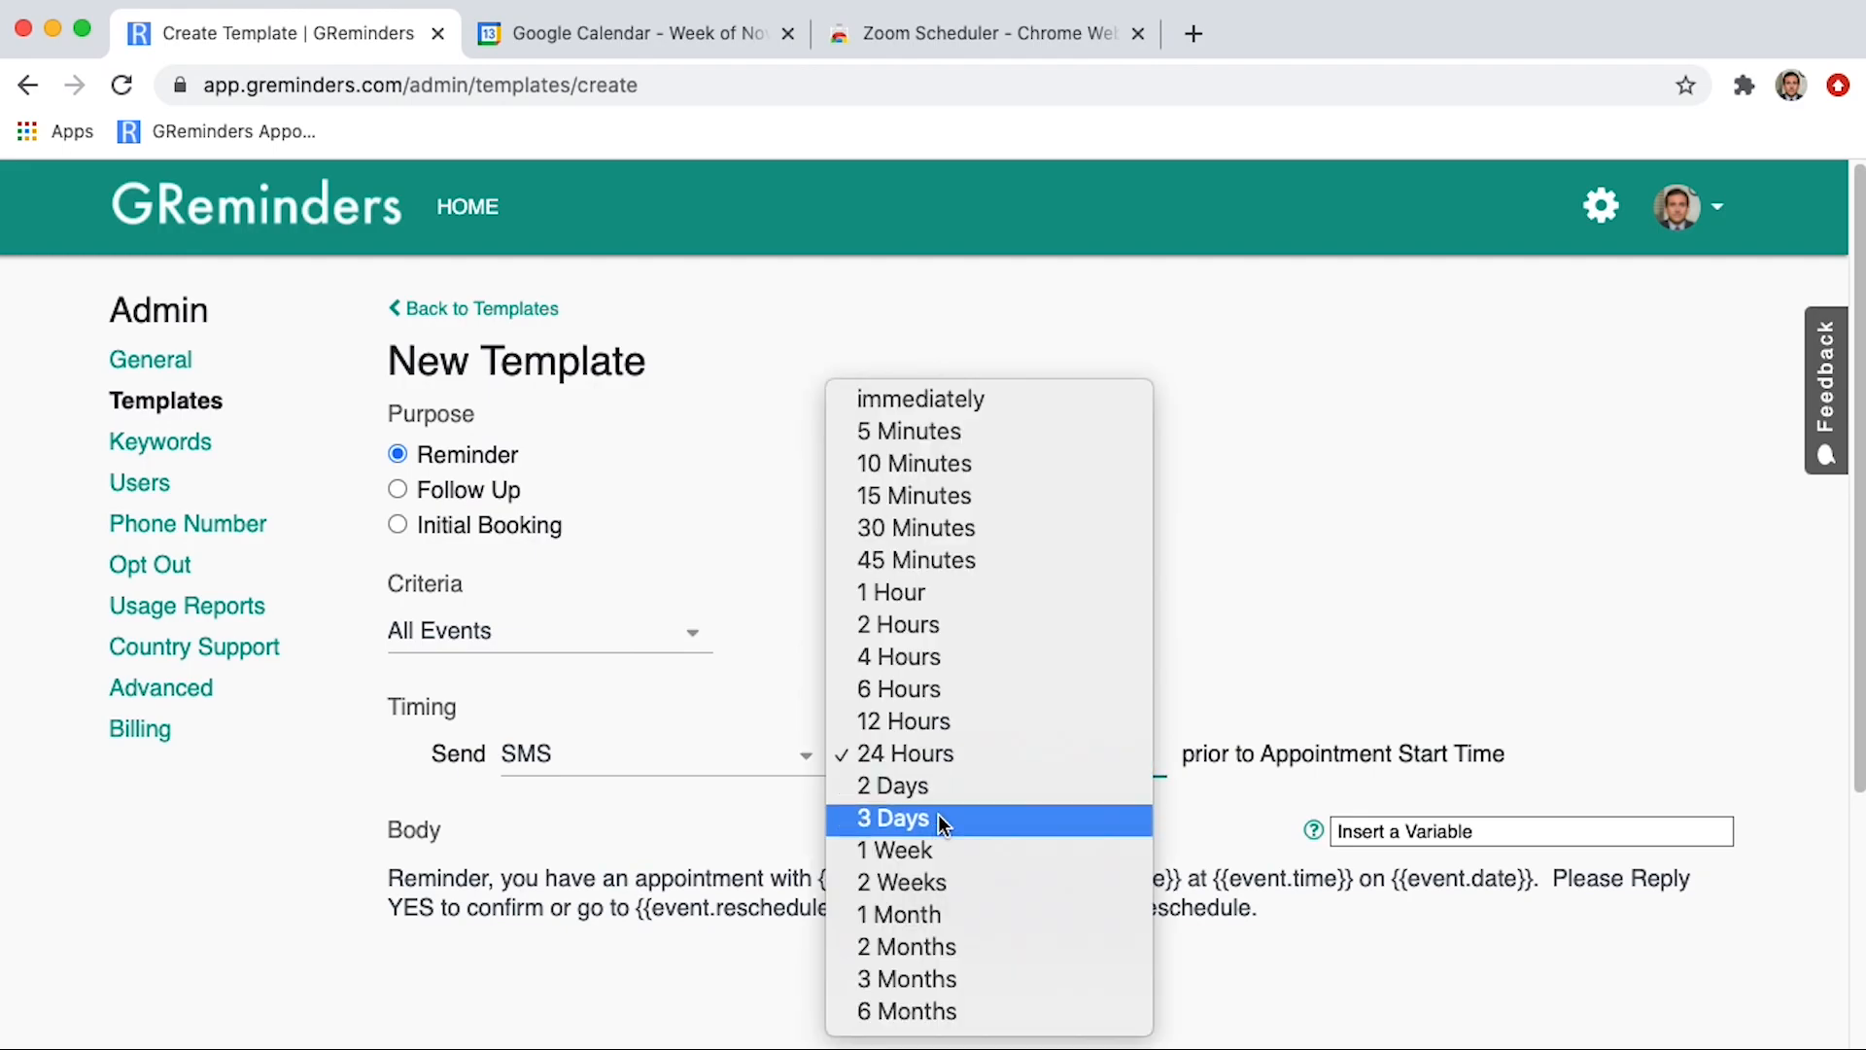
left_click(916, 527)
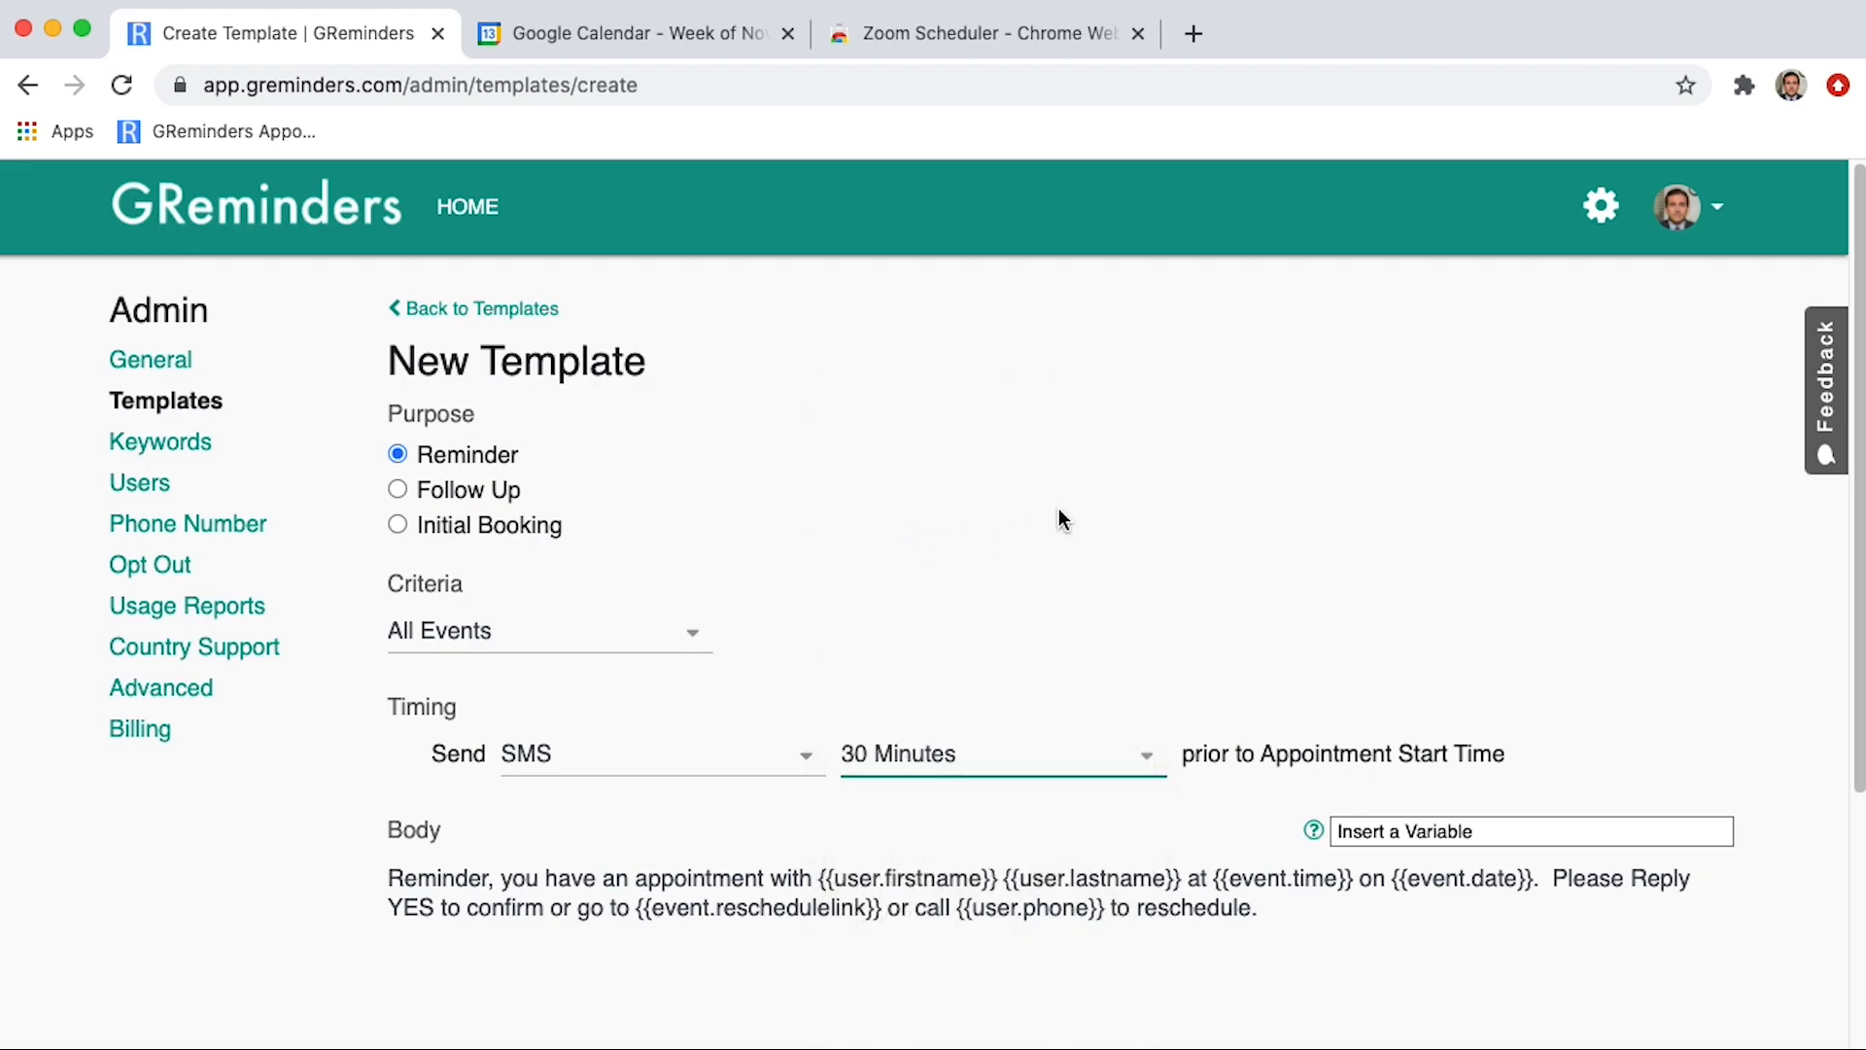
scroll("down", 3)
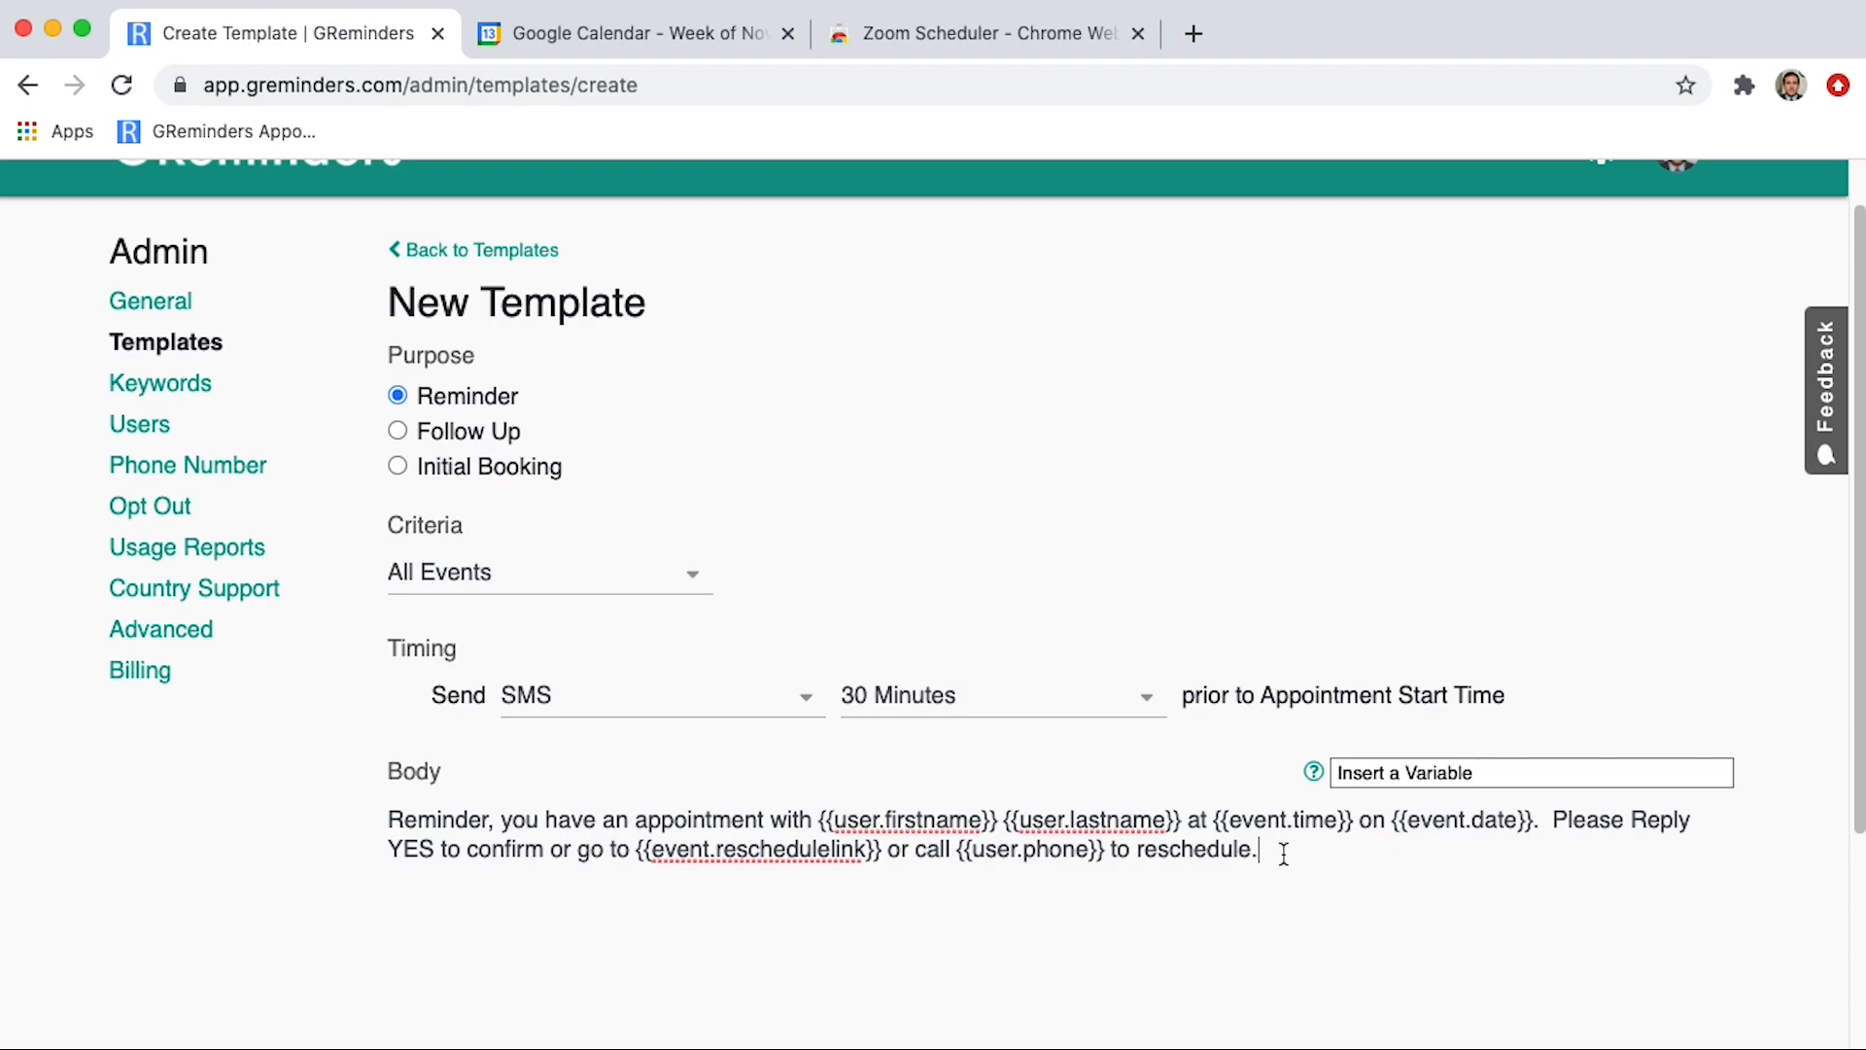
End the body with 'To join our meeting, click here:' plus the Zoom Join Link variable, and save.
type("To")
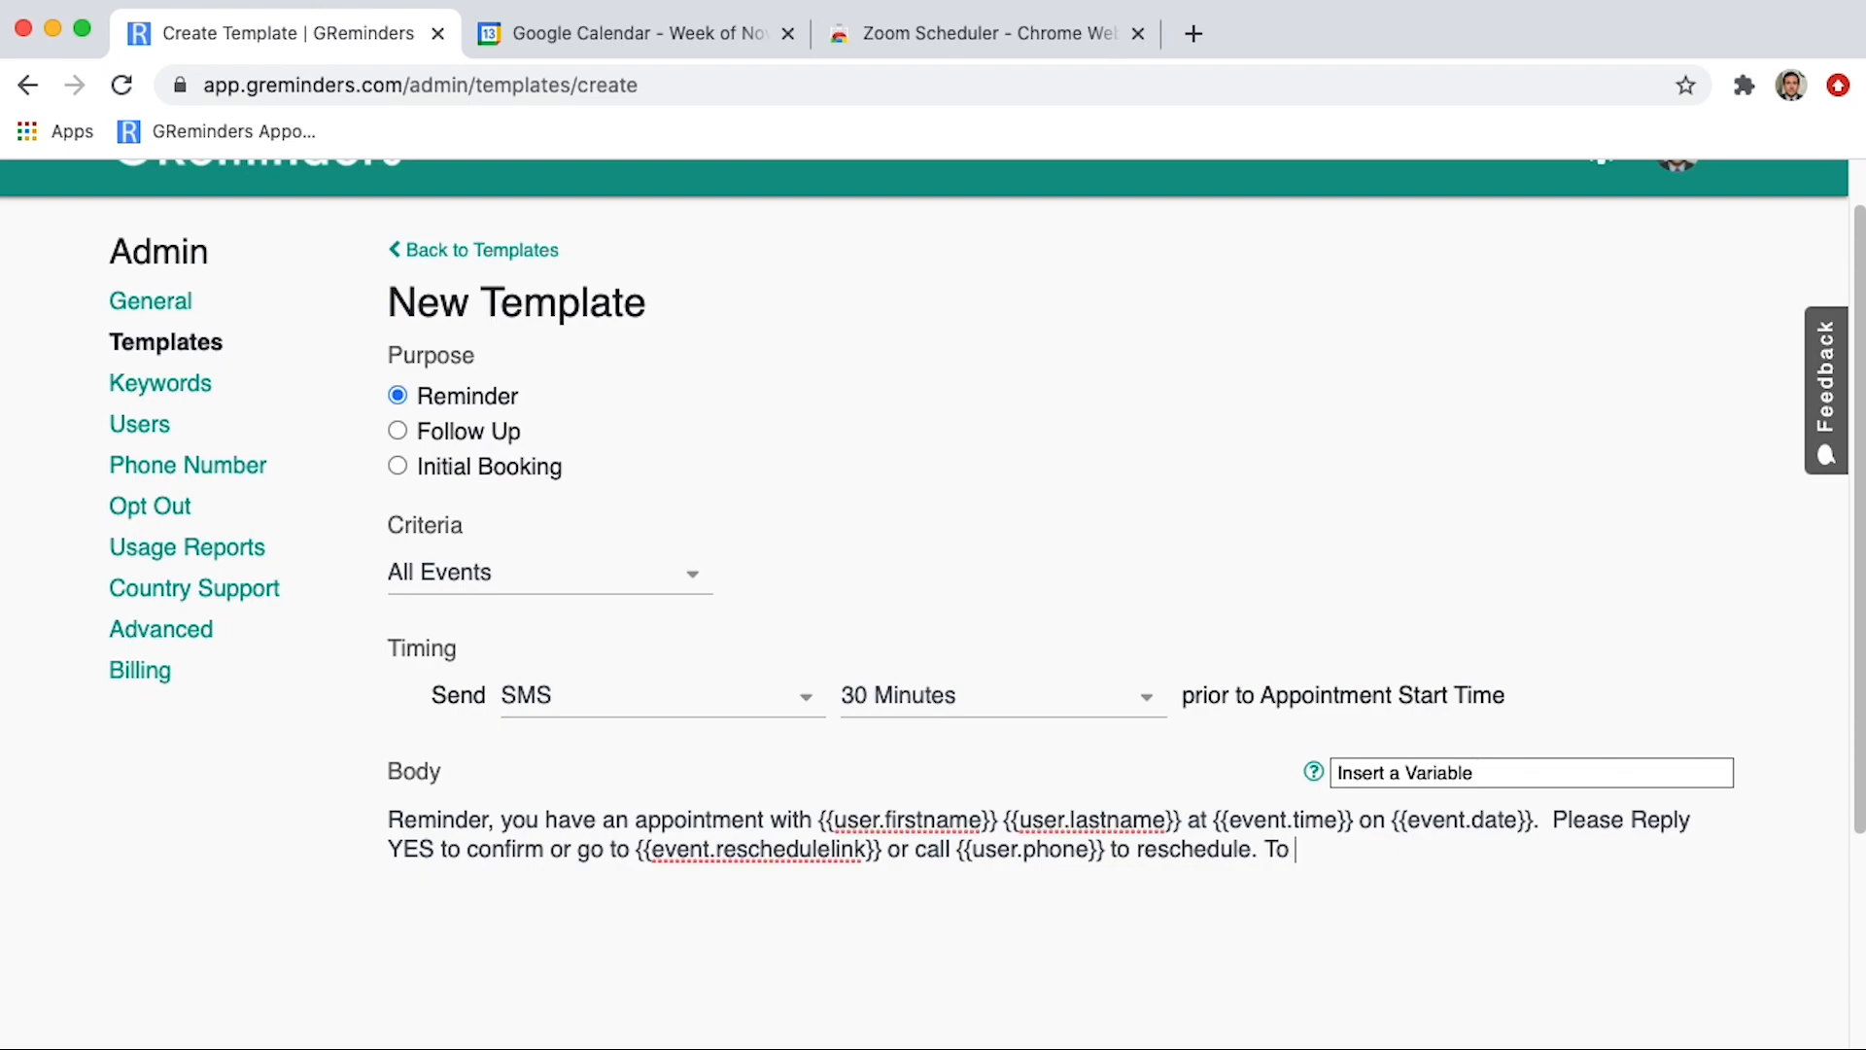
type("j")
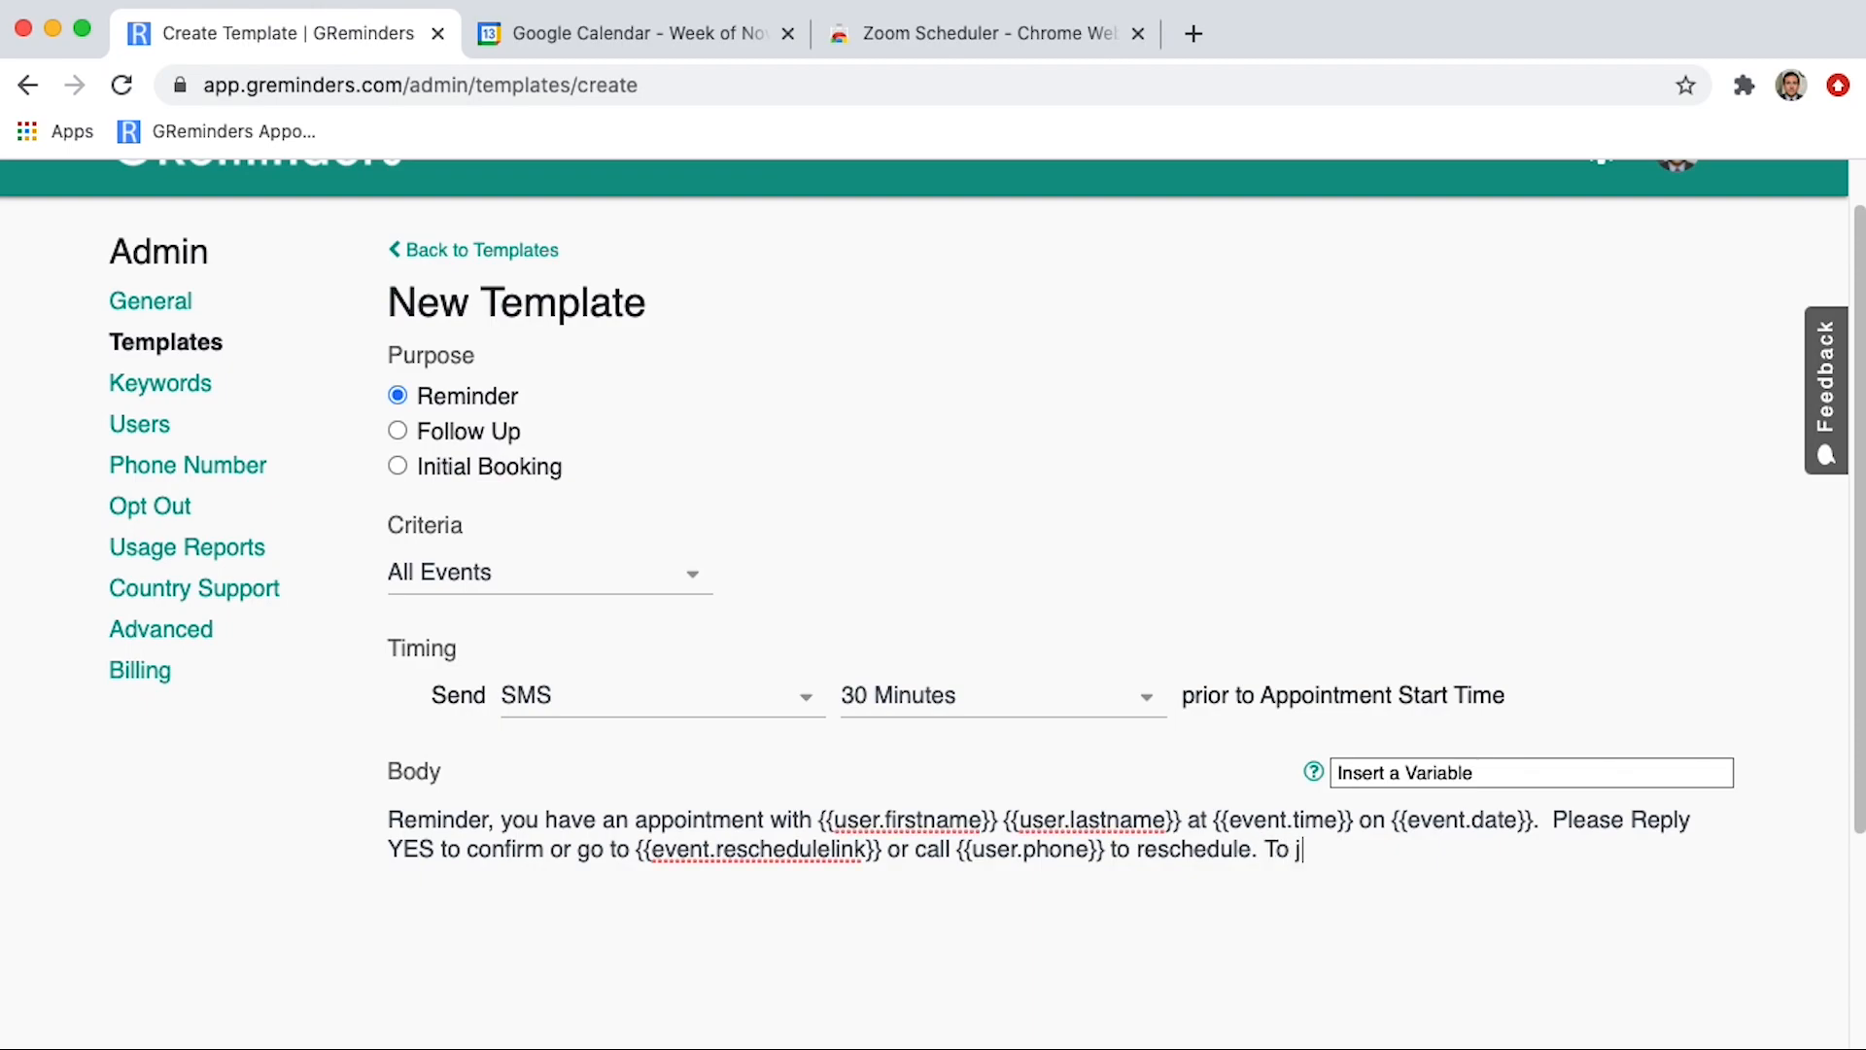
type("oin our m")
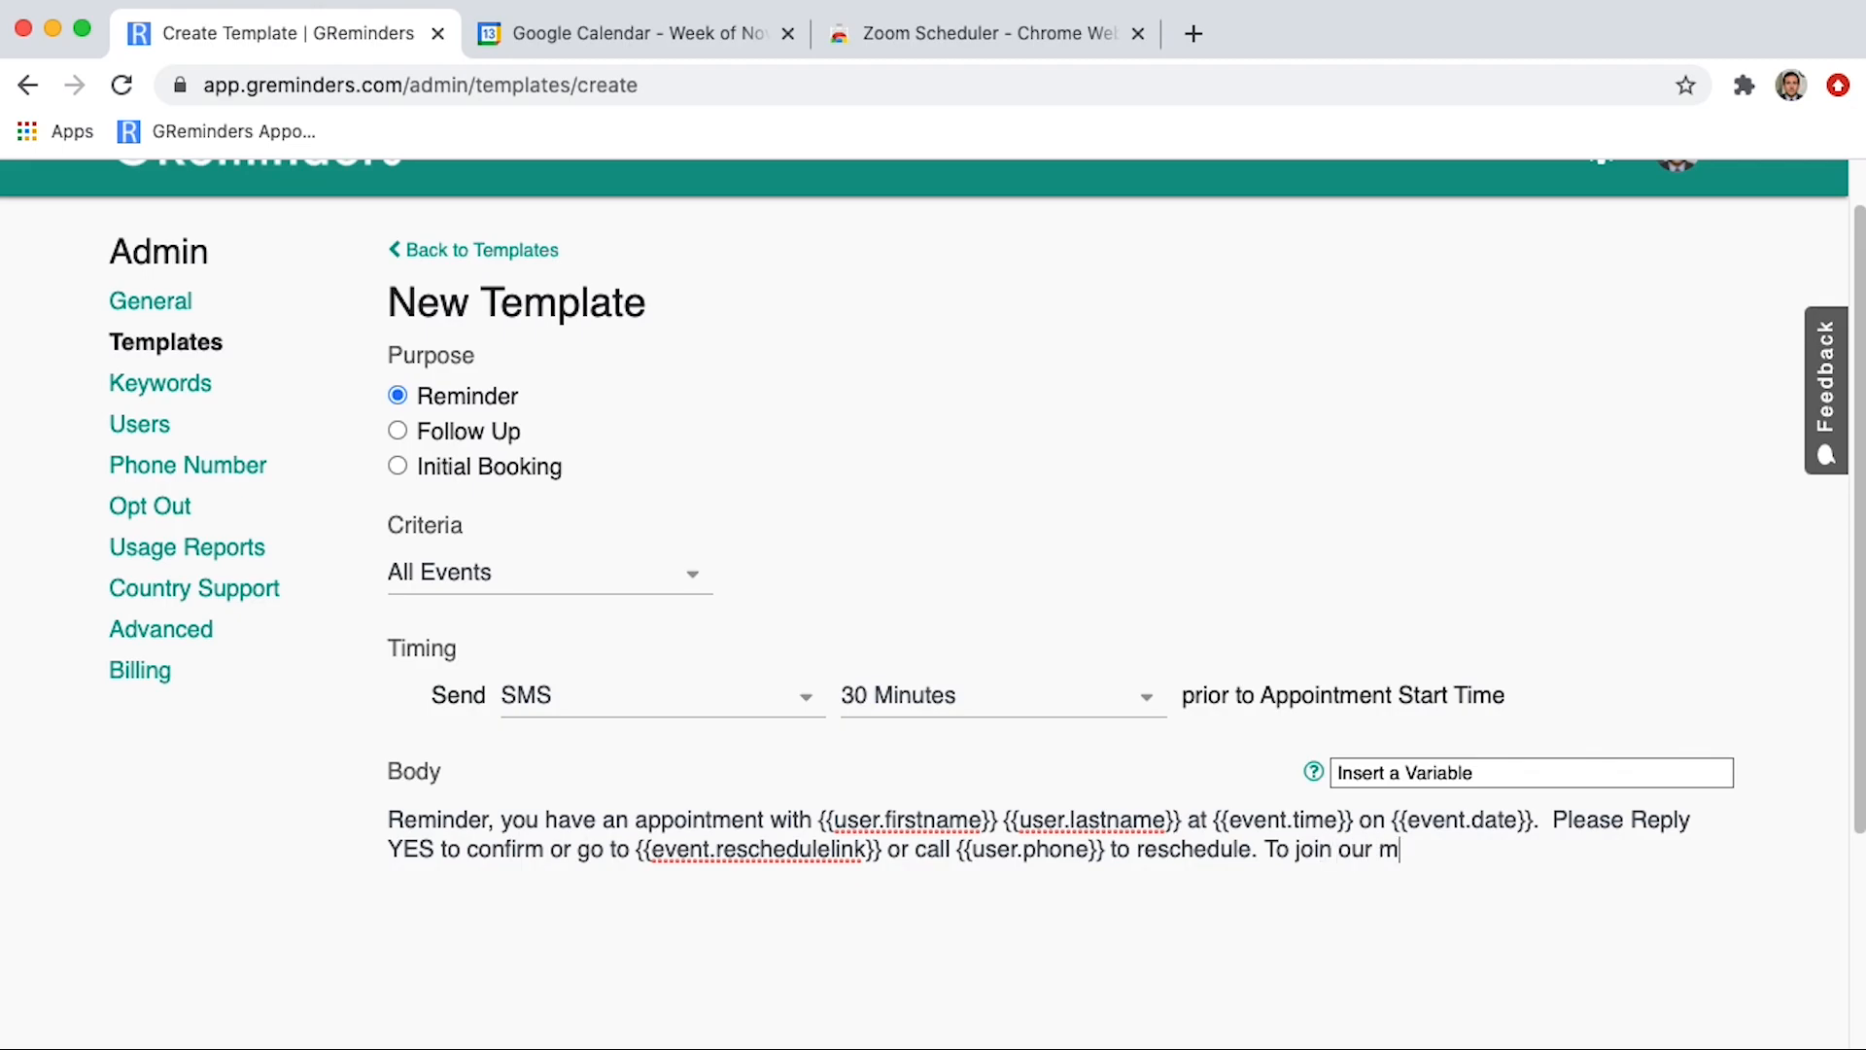
type("eeting, c")
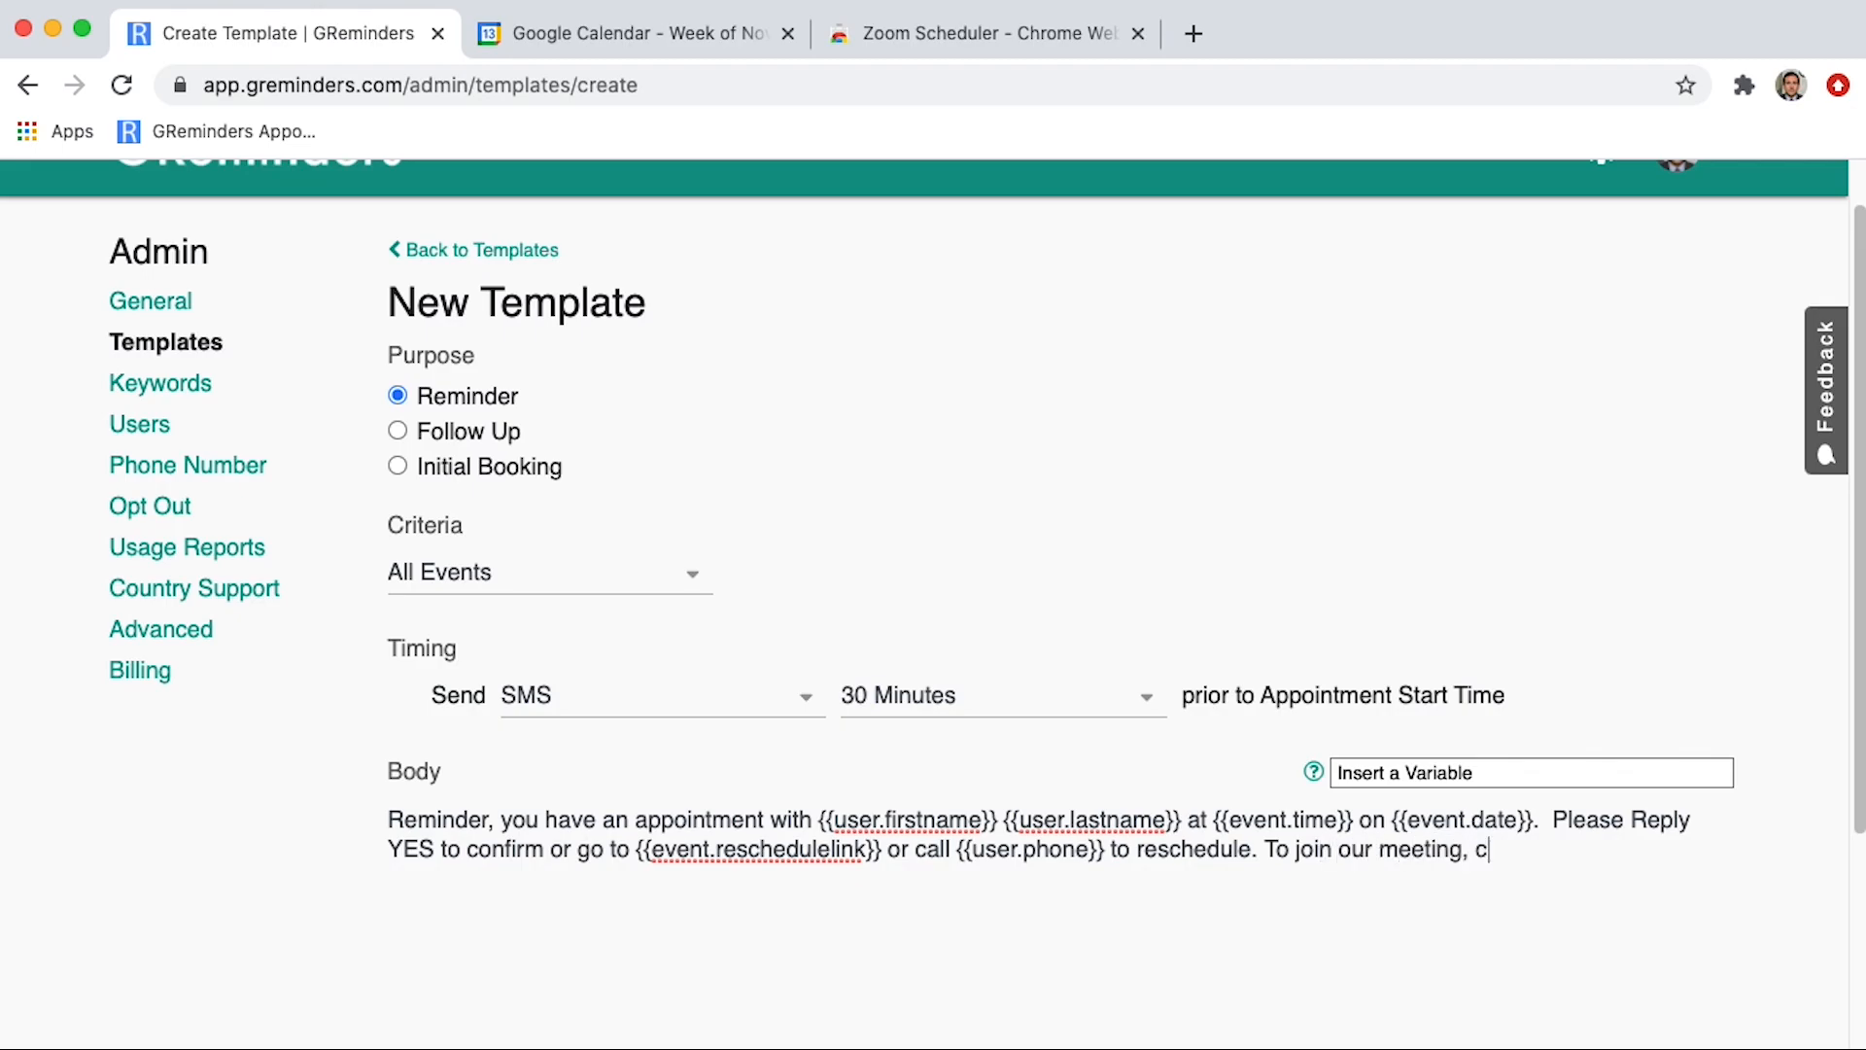
type("lick here:")
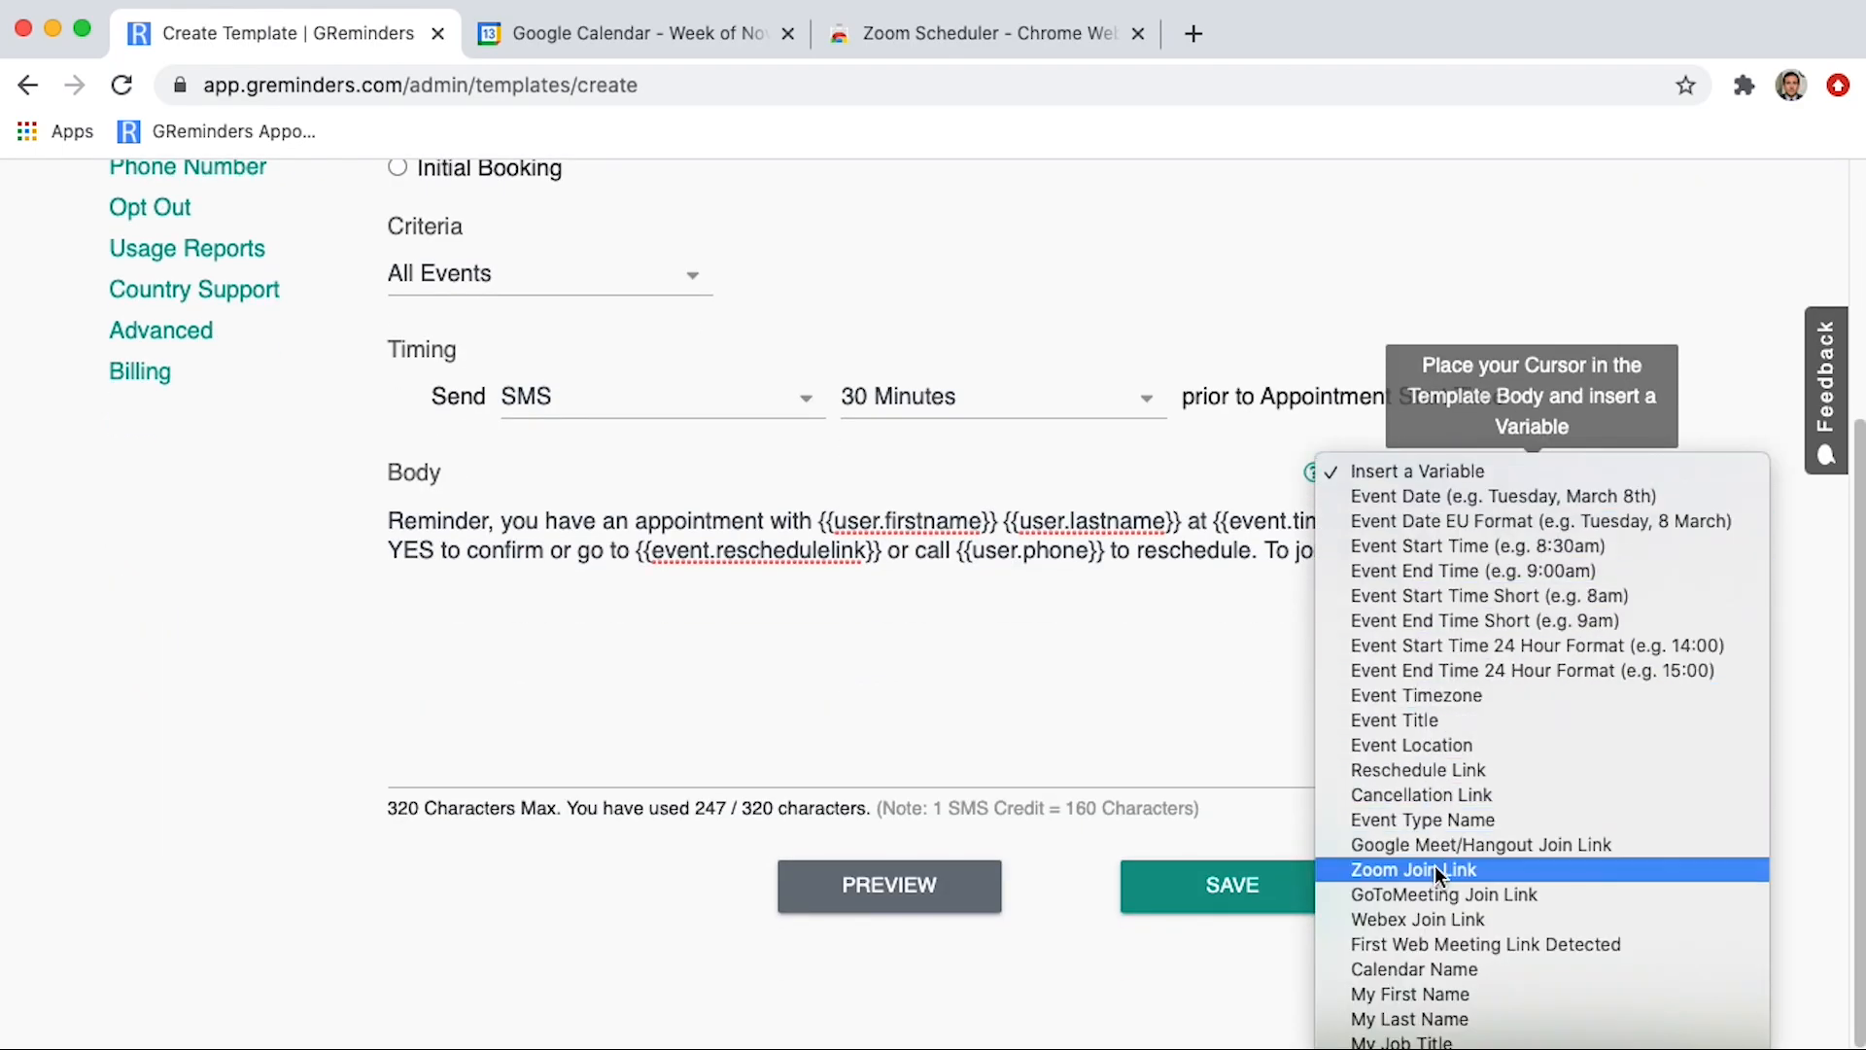
left_click(1413, 869)
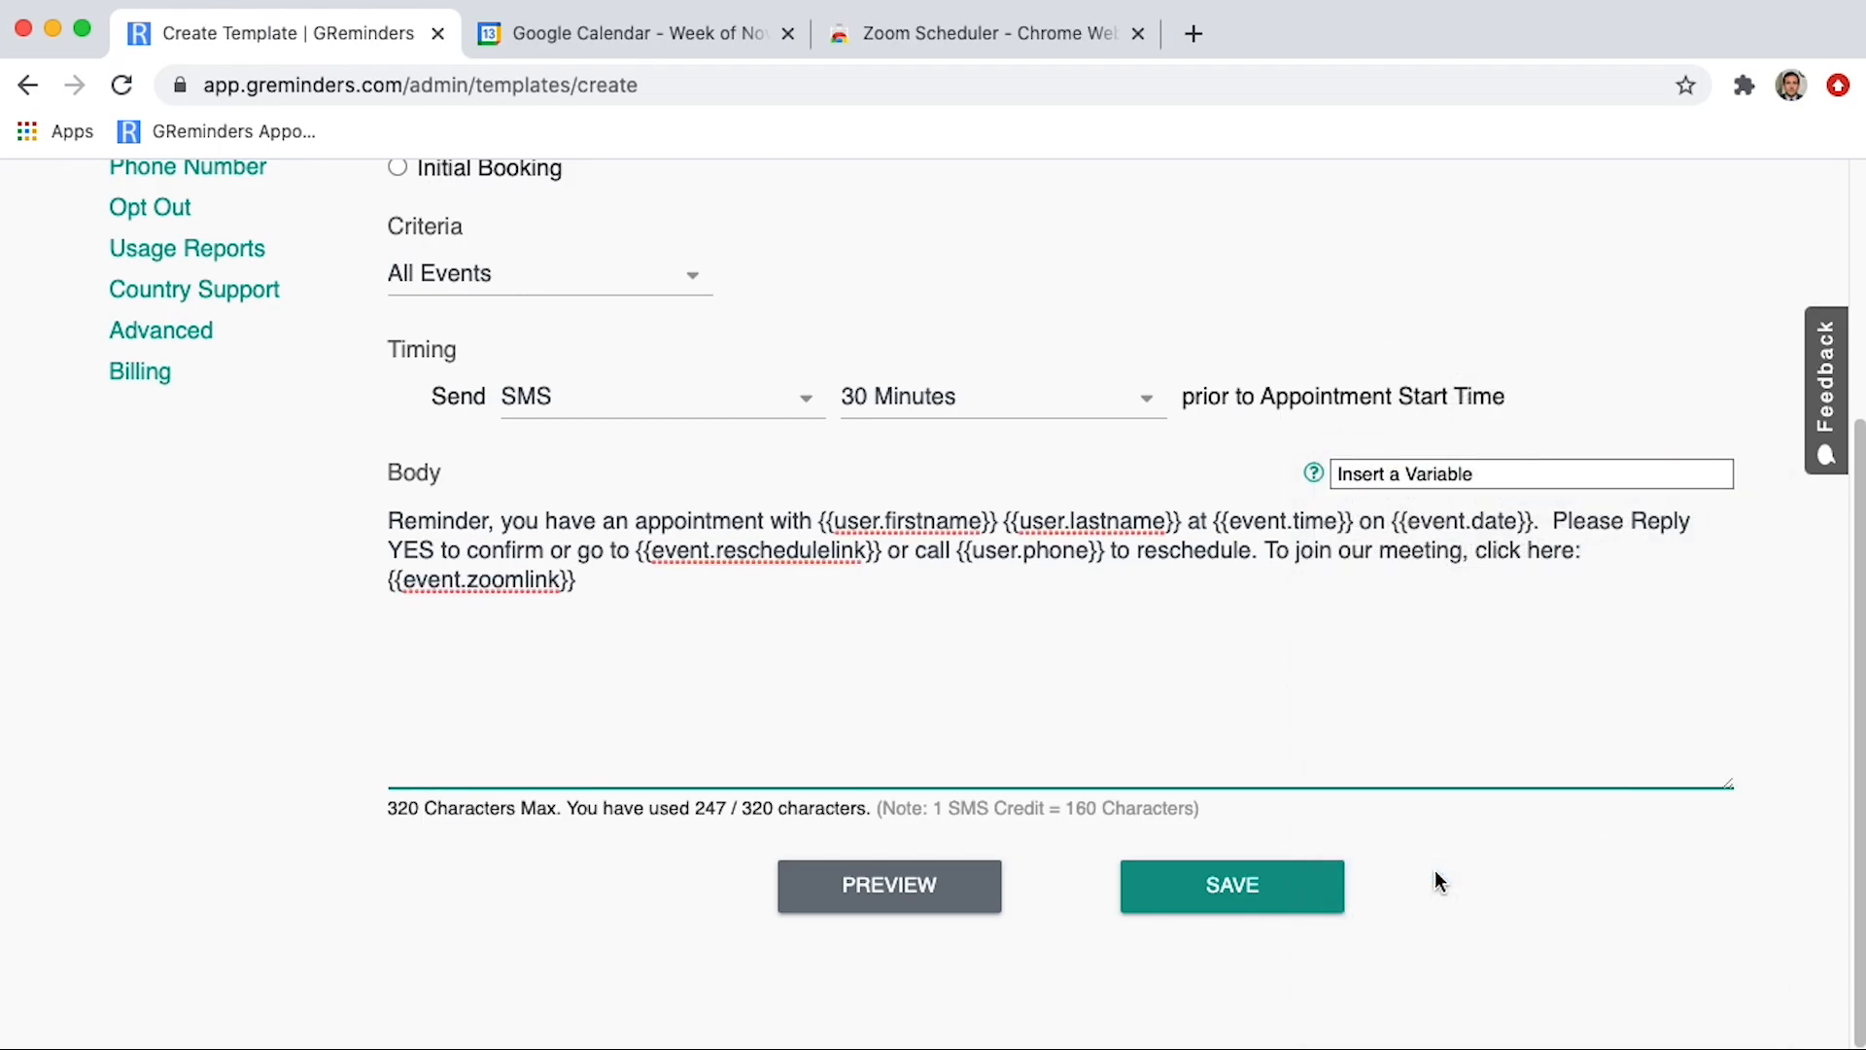
mouse_move(225, 585)
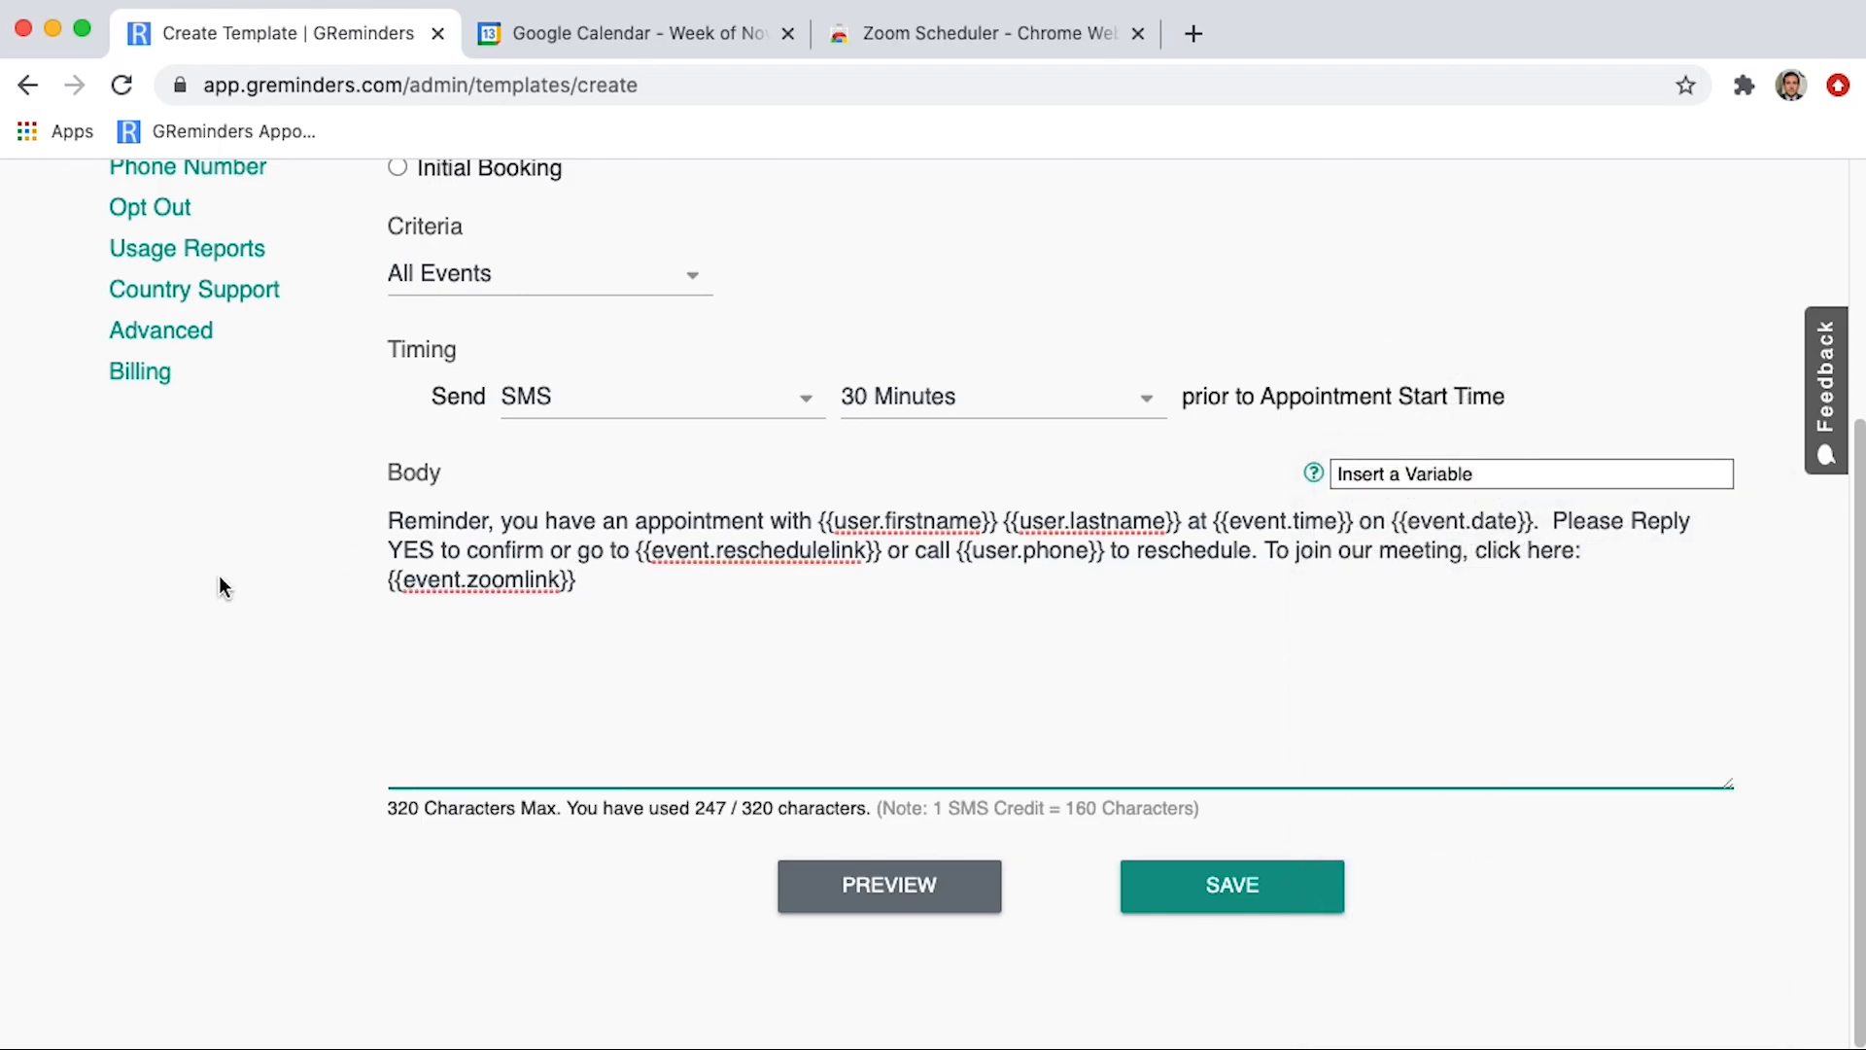
left_click(1230, 886)
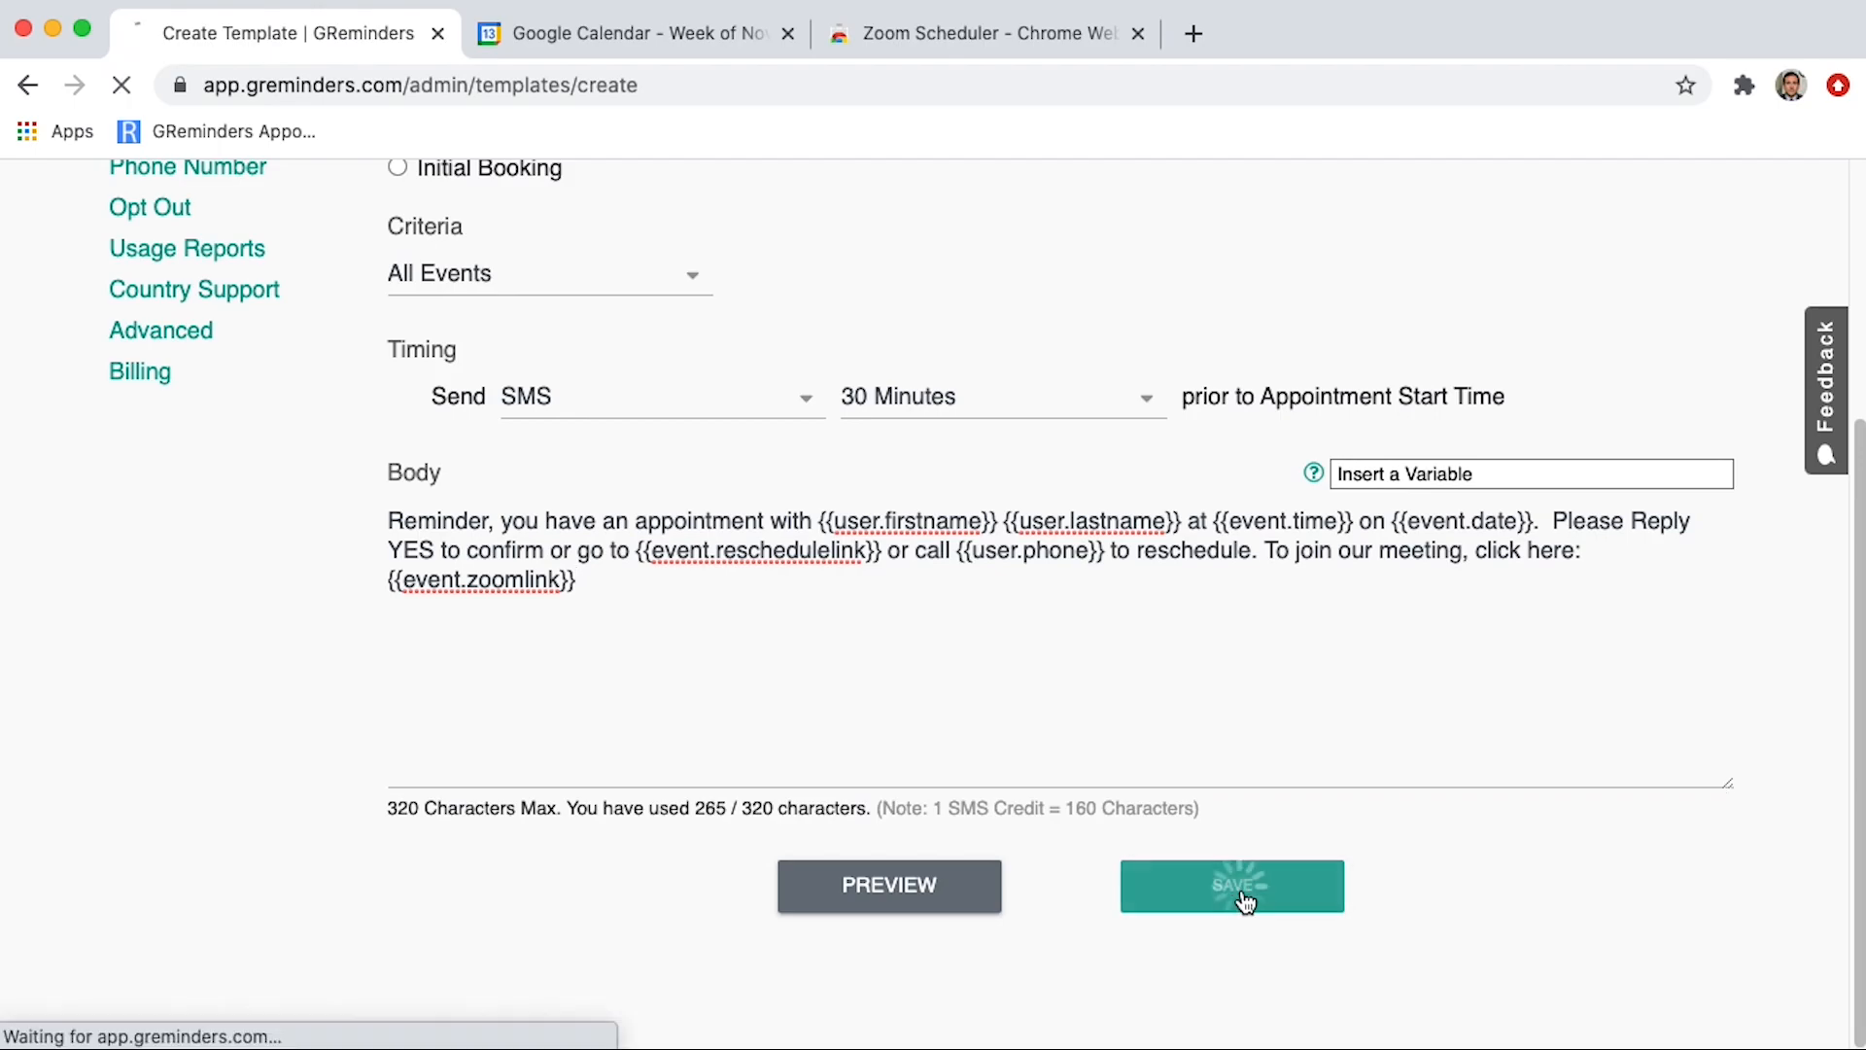
From Home, view the Nov 18 event's notification log with its scheduled Zoom-link SMS.
left_click(1230, 886)
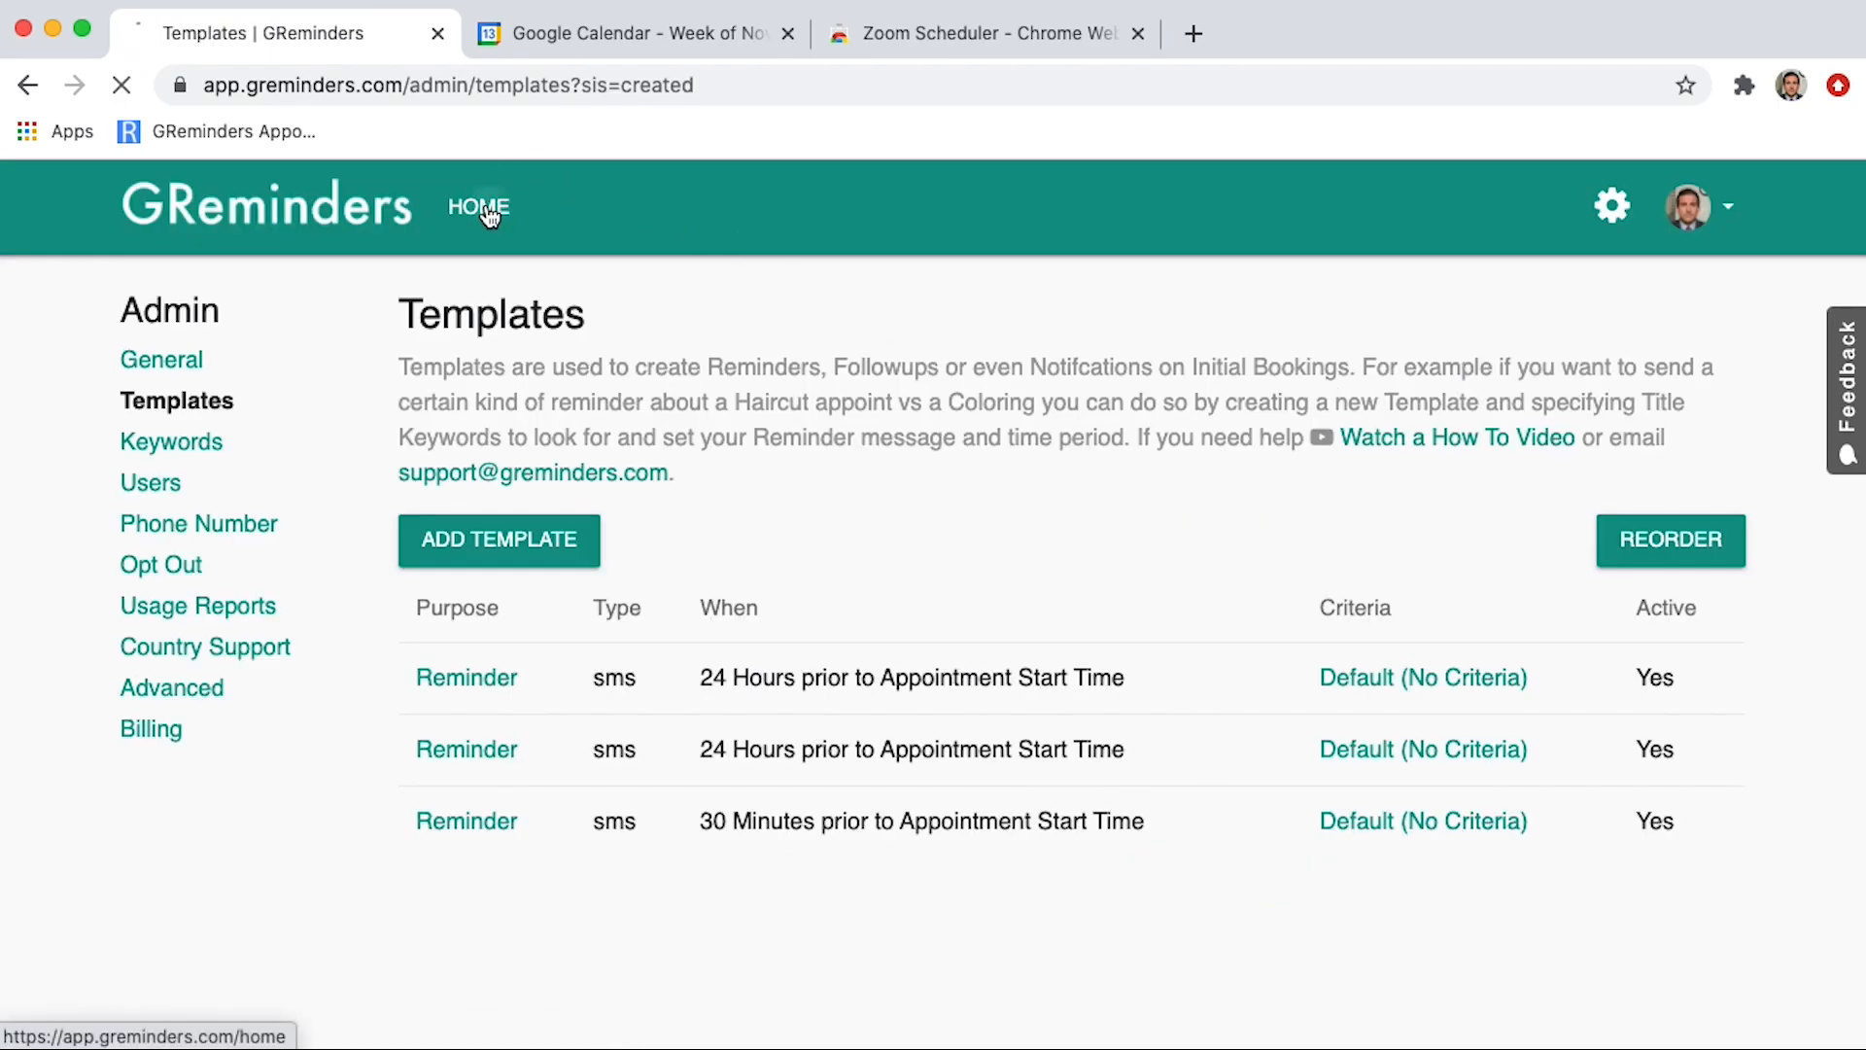
left_click(478, 206)
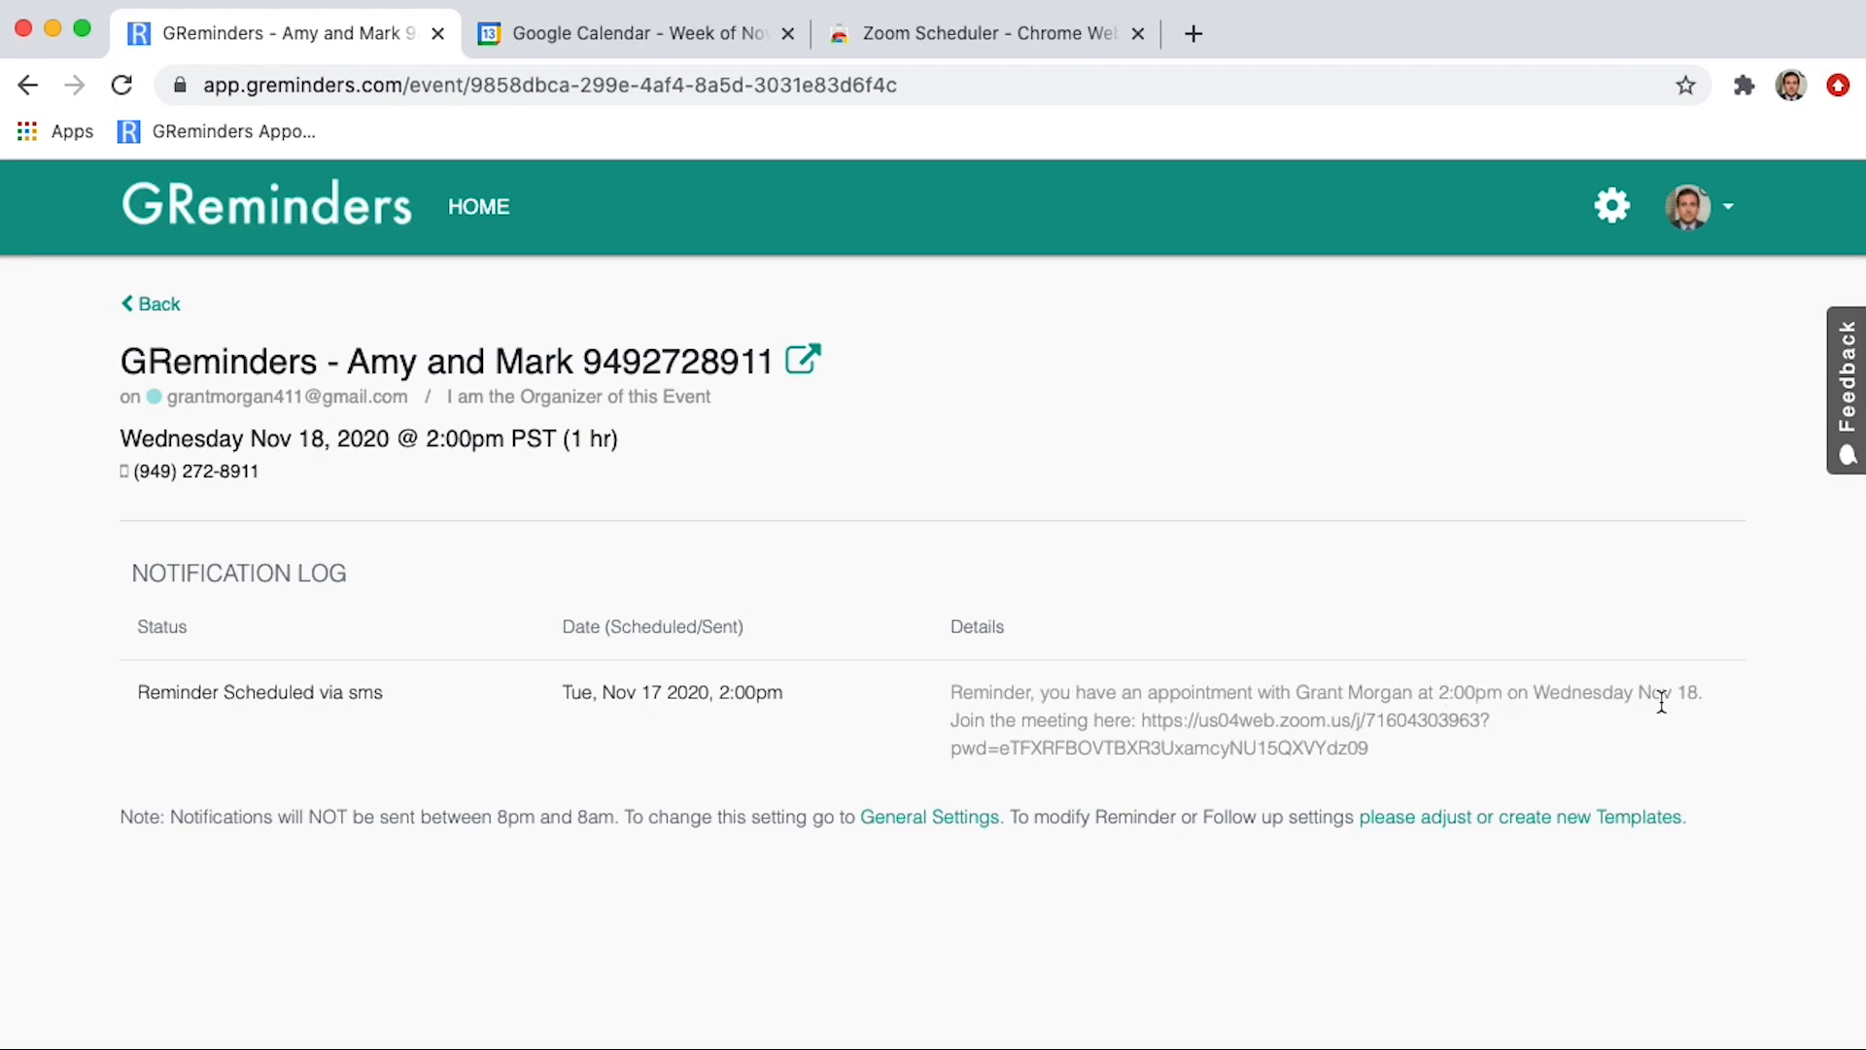
mouse_move(1058, 739)
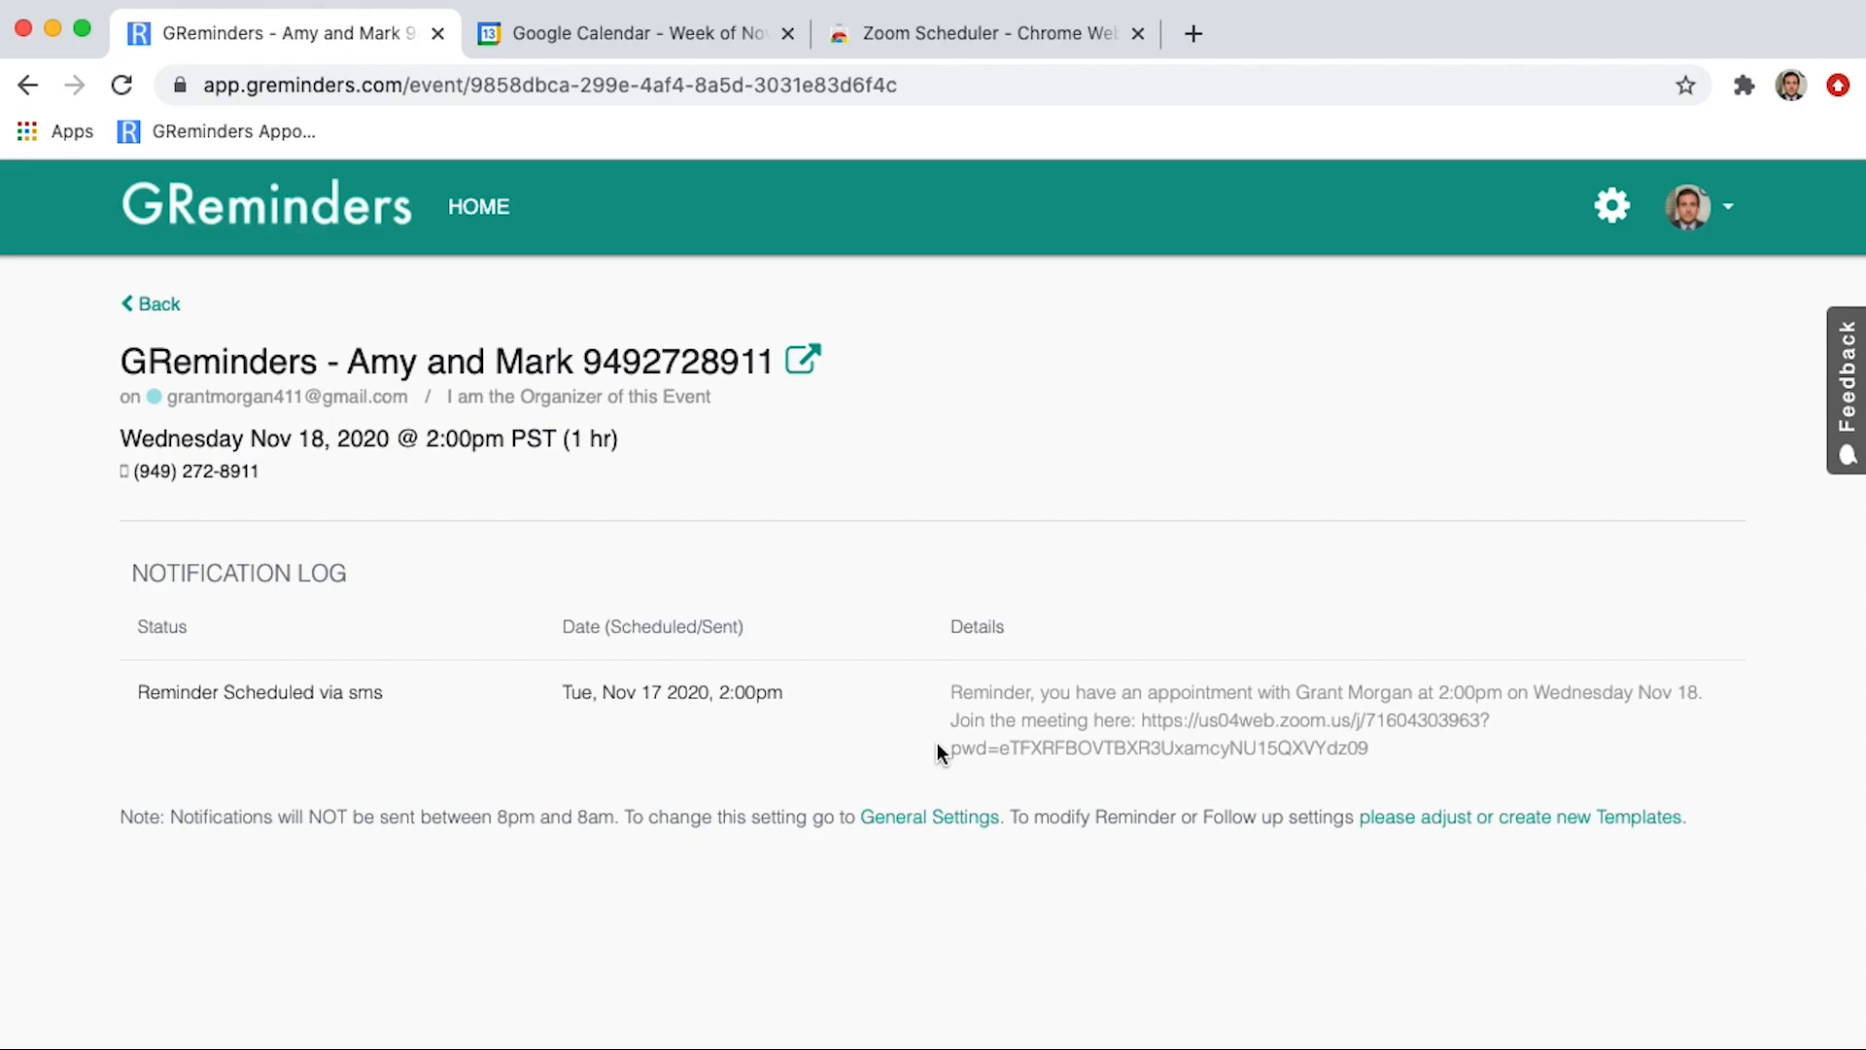
mouse_move(1843, 527)
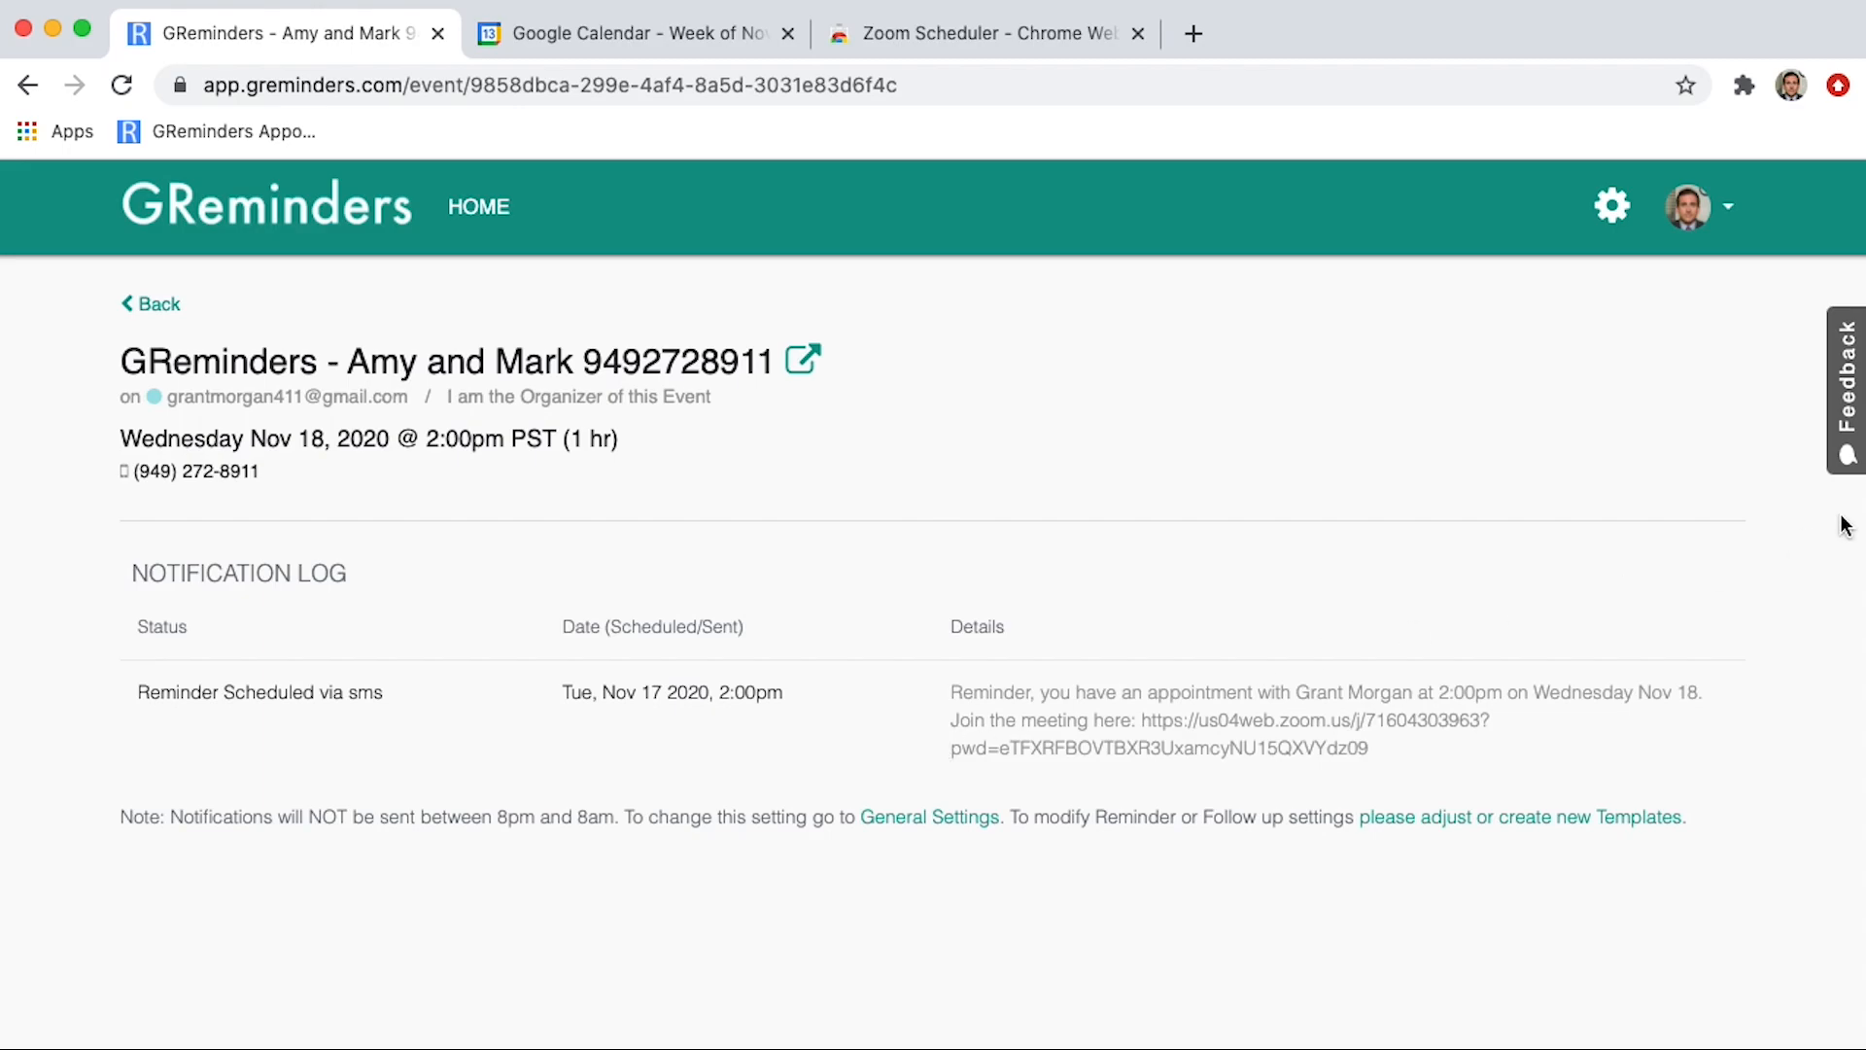
mouse_move(1545, 507)
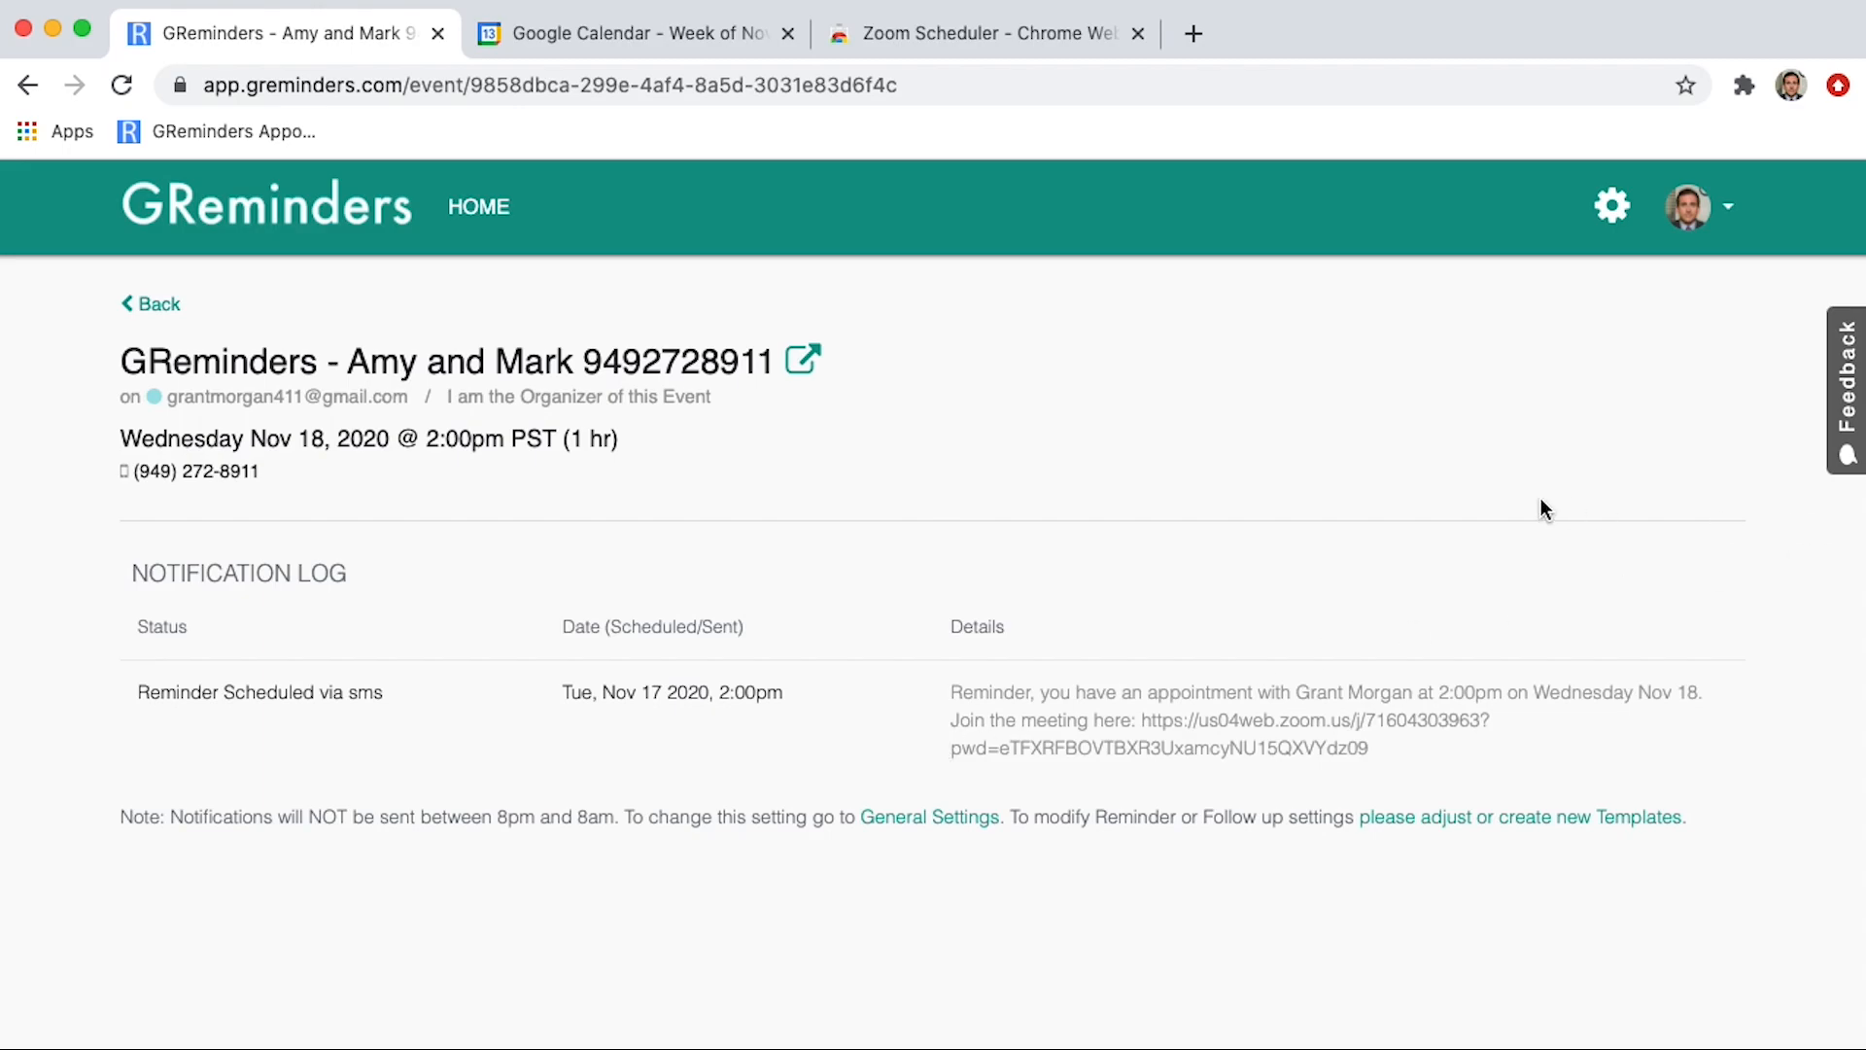